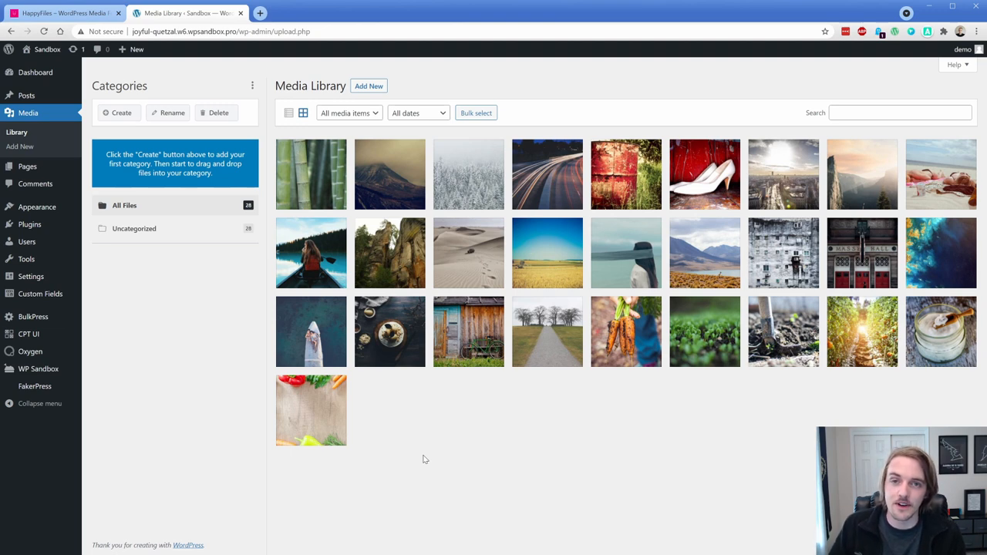
mouse_move(180, 96)
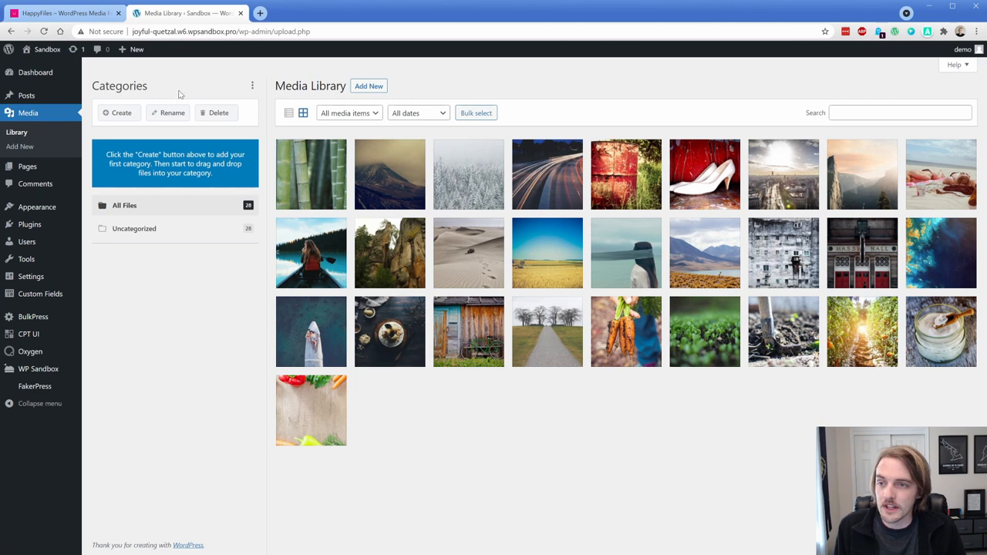
- Check the HappyFiles website, then return to the WordPress media library
left_click(60, 13)
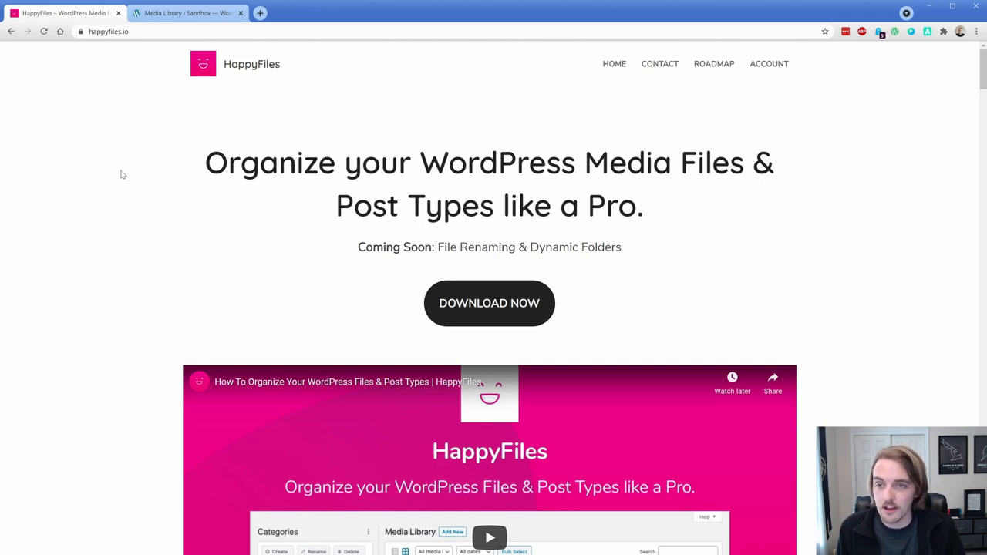
left_click(189, 13)
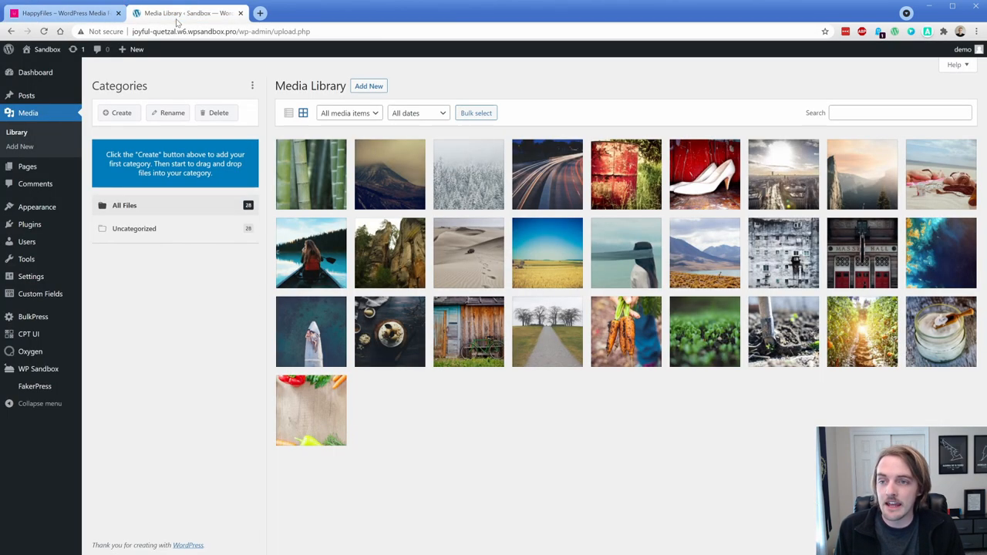
mouse_move(454, 401)
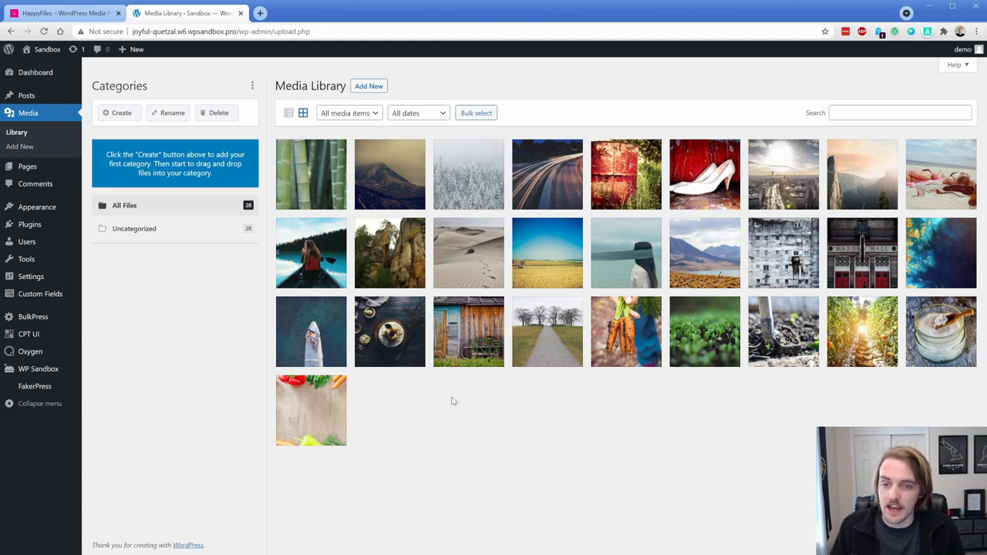
mouse_move(295, 279)
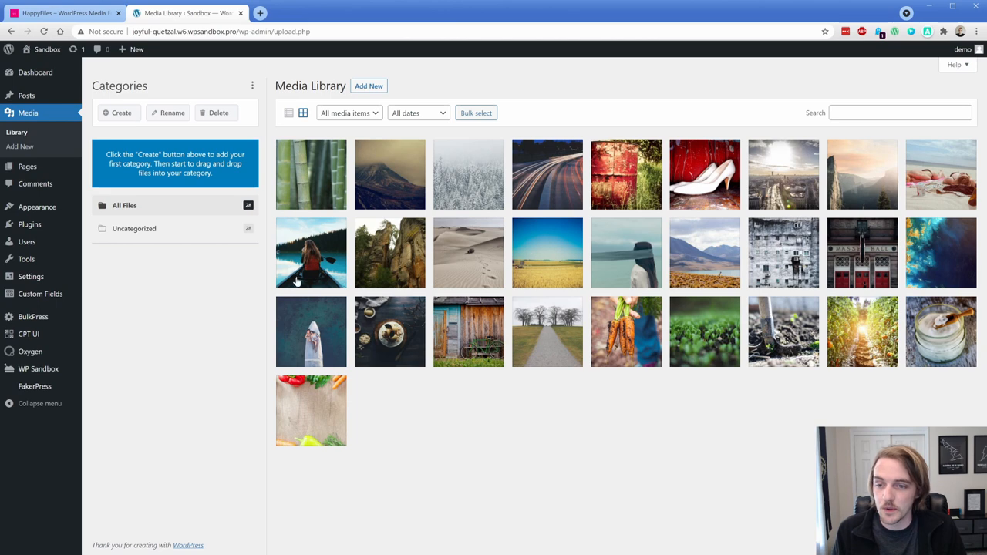
mouse_move(265, 229)
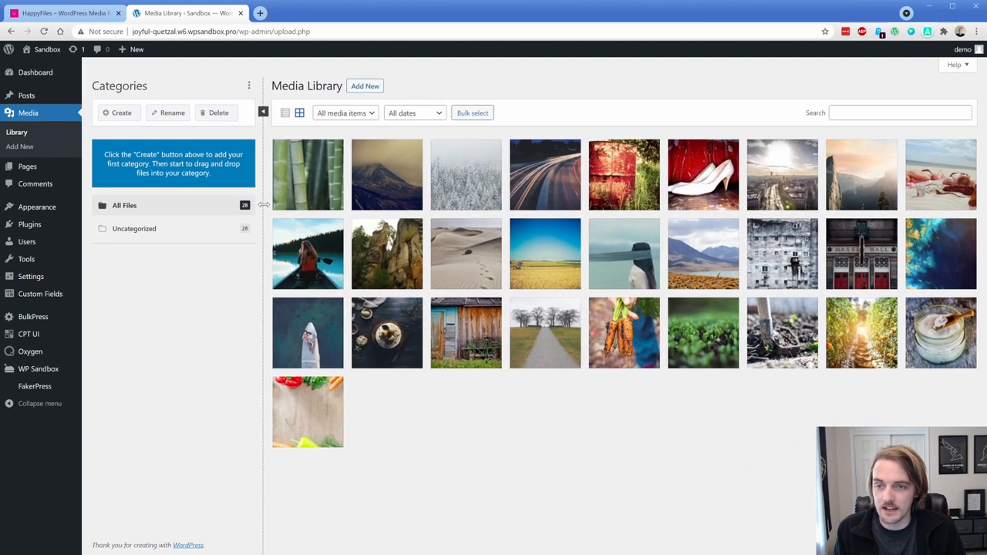
left_click(264, 113)
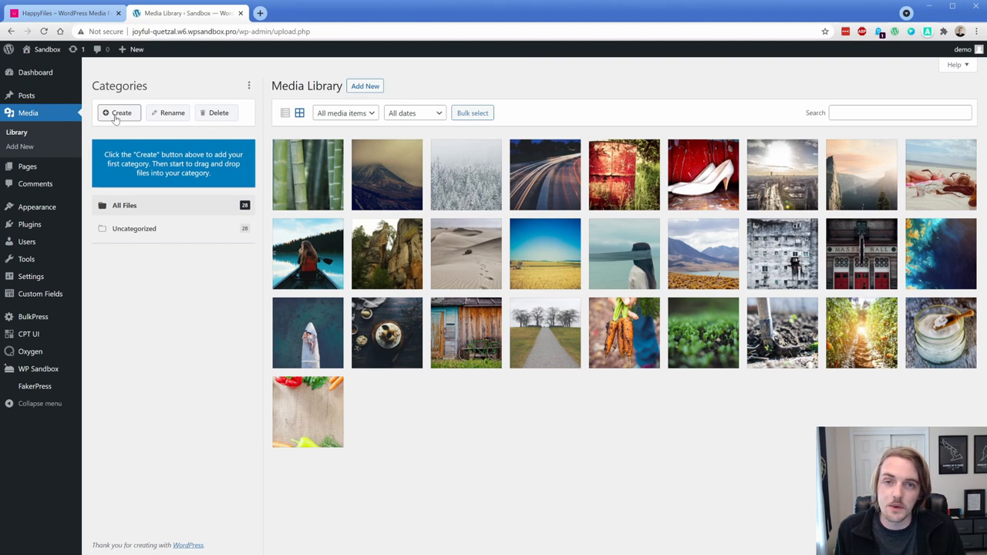
- Create media categories Travel, Boats and Outdoors, then begin adding Food
left_click(118, 113)
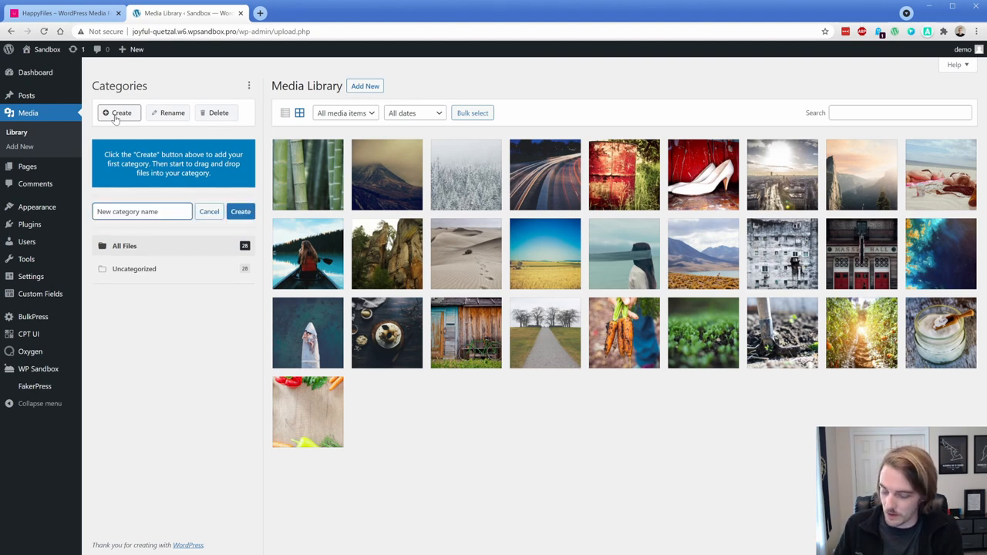
left_click(240, 211)
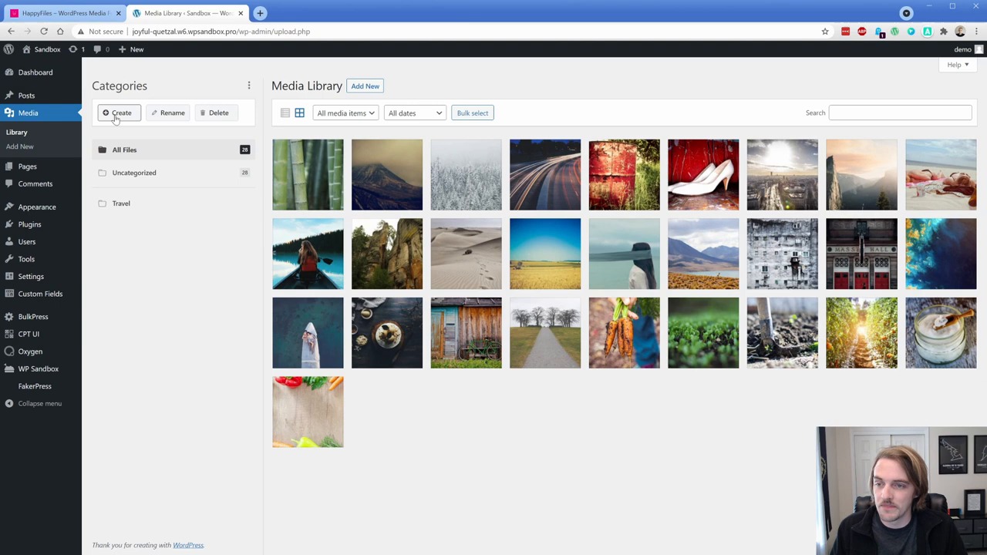
left_click(117, 113)
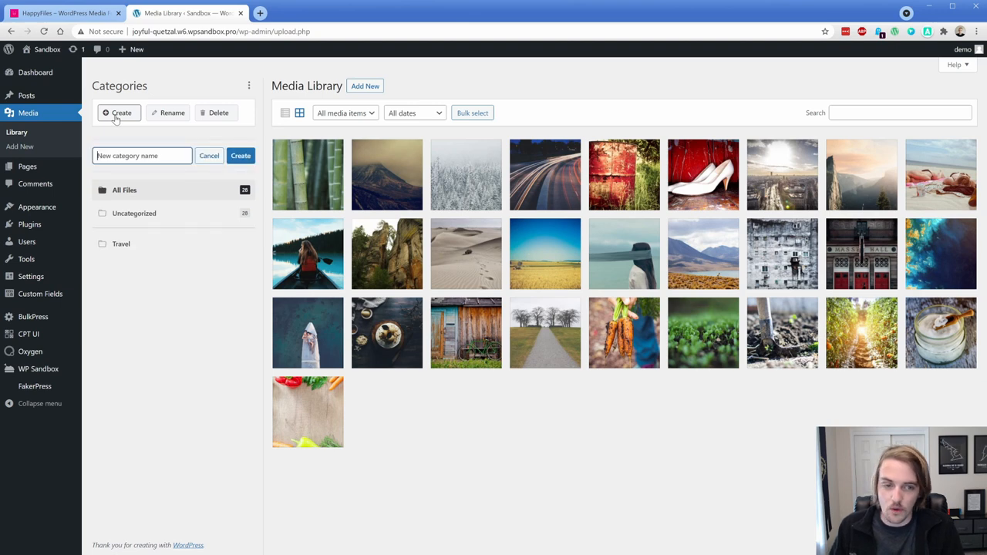
type("Boats")
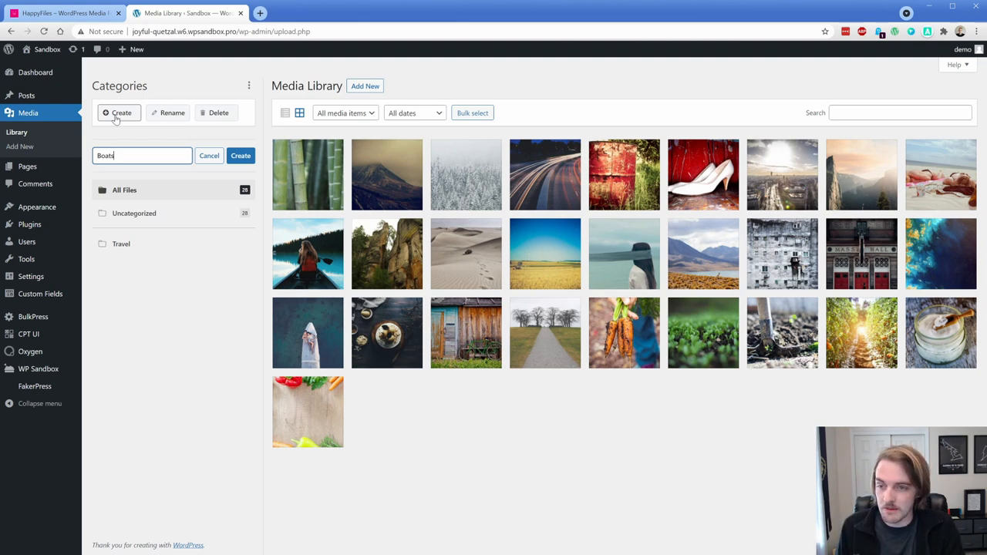
left_click(240, 155)
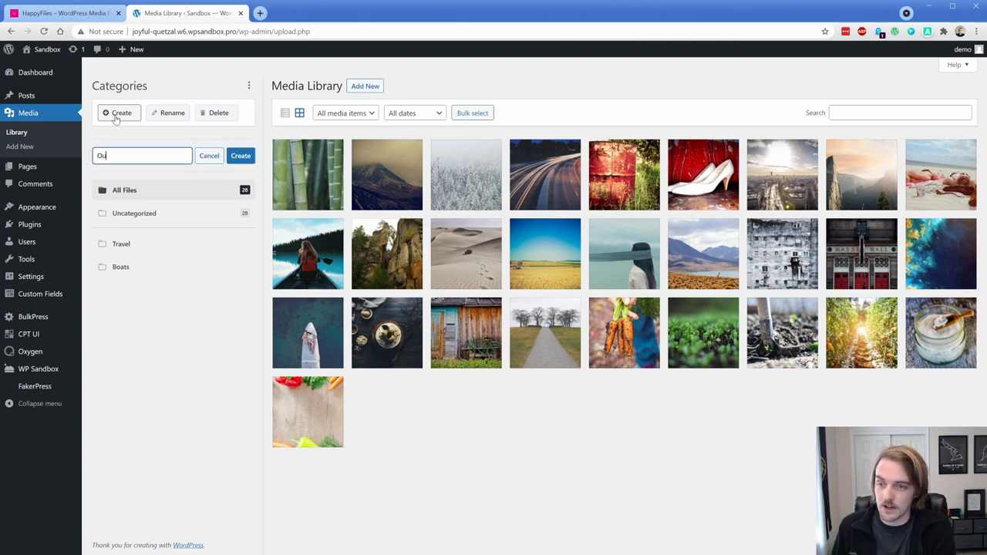
left_click(241, 155)
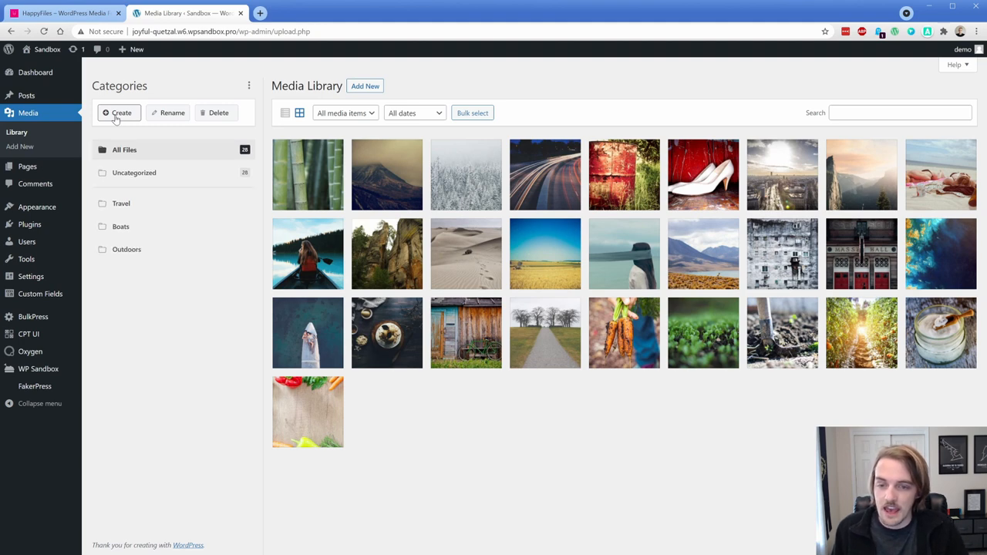
left_click(119, 113)
type("Food")
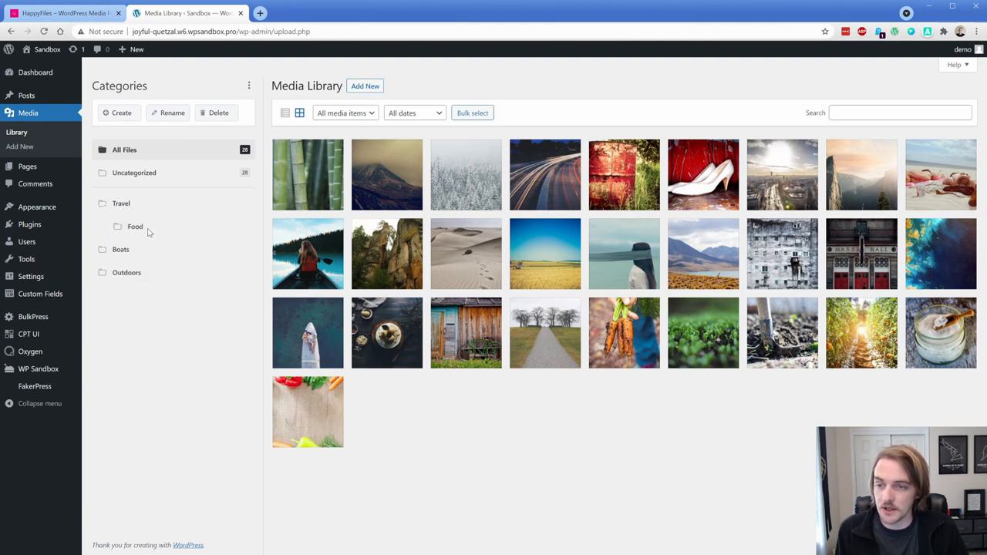
mouse_move(140, 227)
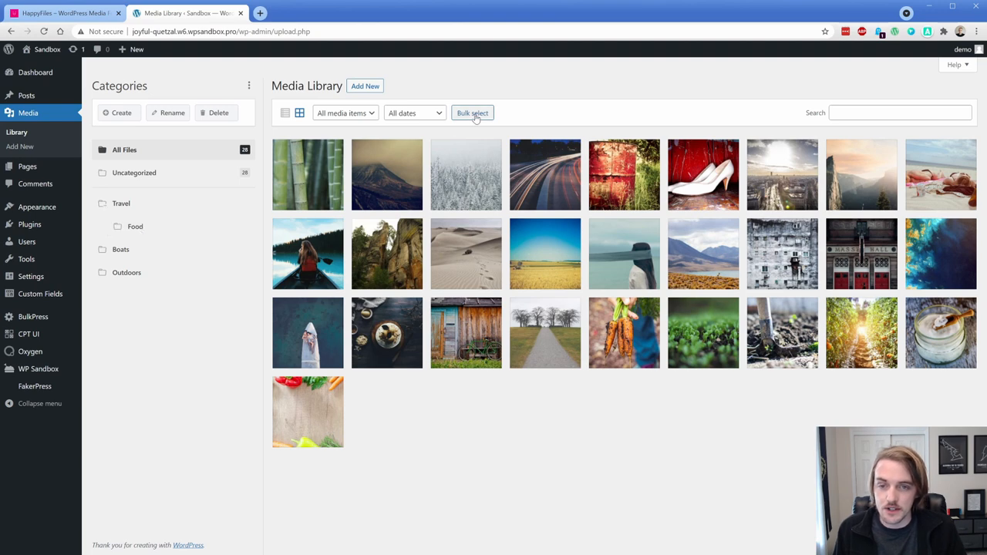
- Bulk-select seven travel photos, move them into Travel, then show all files
left_click(473, 112)
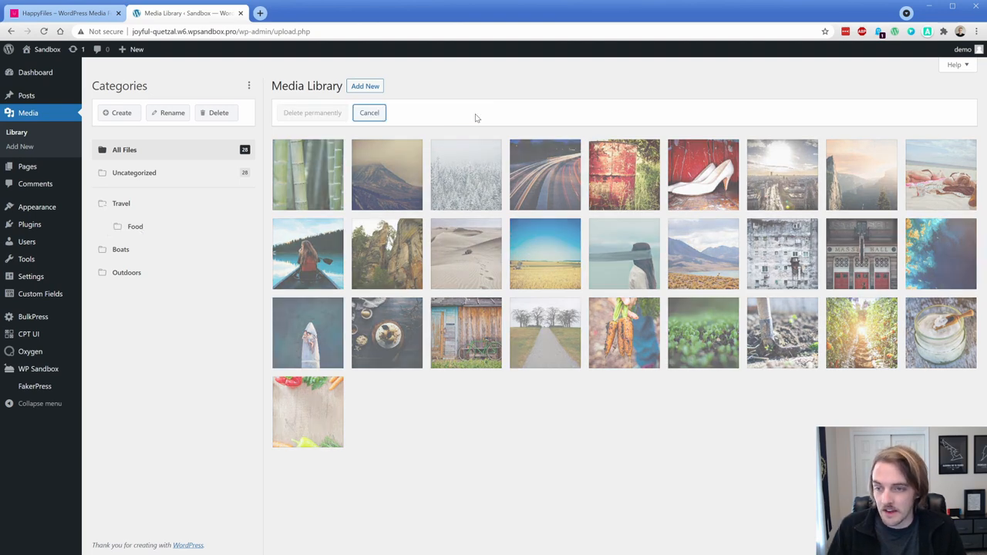
mouse_move(762, 188)
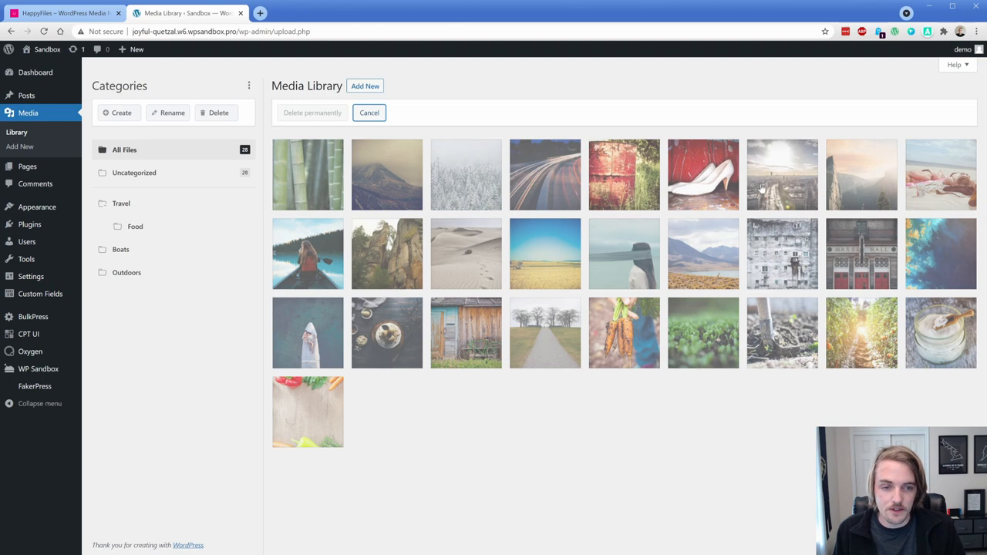
left_click(465, 334)
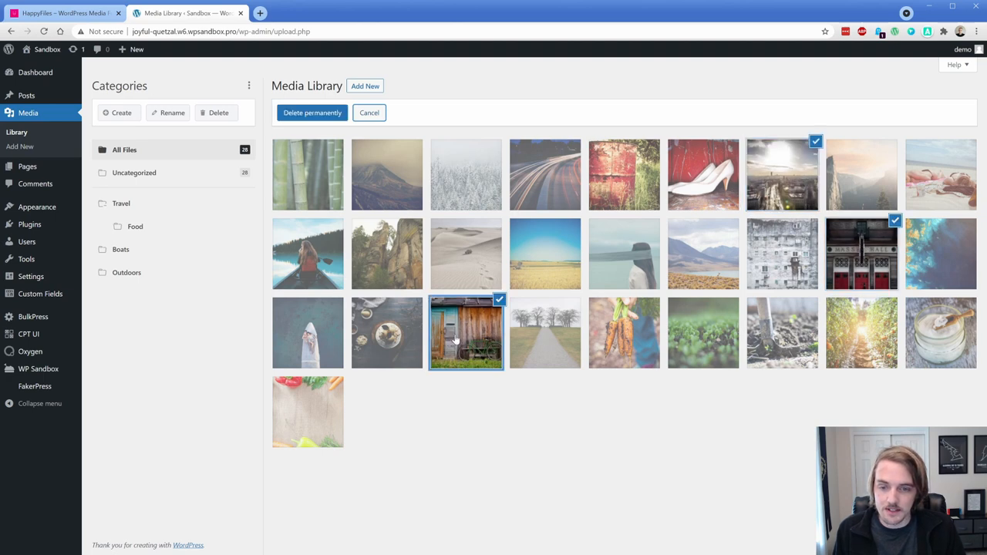
left_click(545, 175)
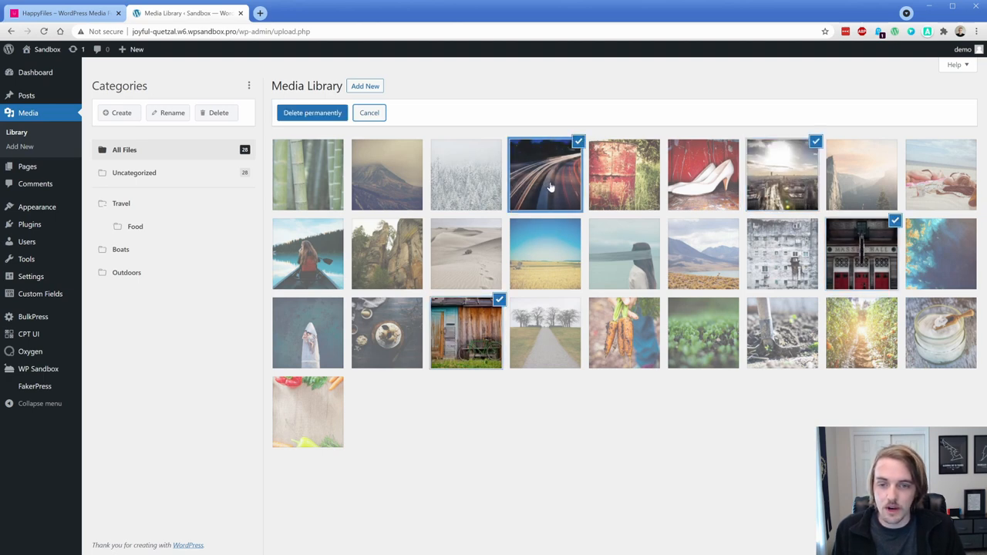
left_click(387, 333)
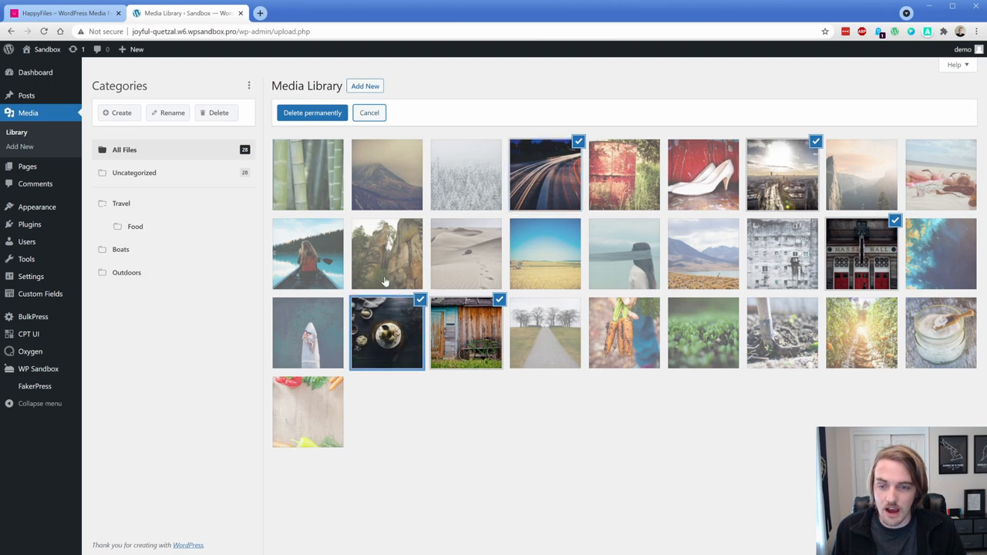
left_click(387, 174)
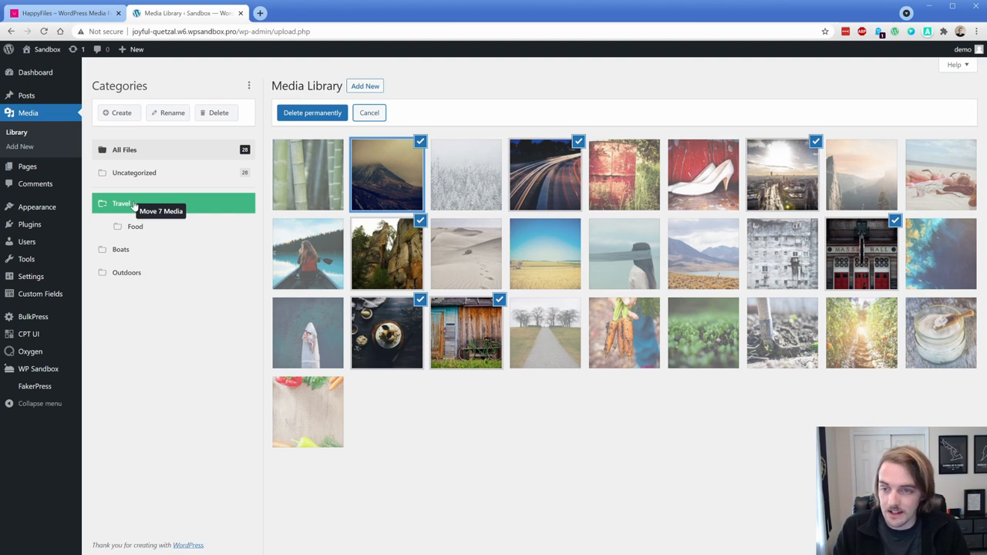
left_click(121, 203)
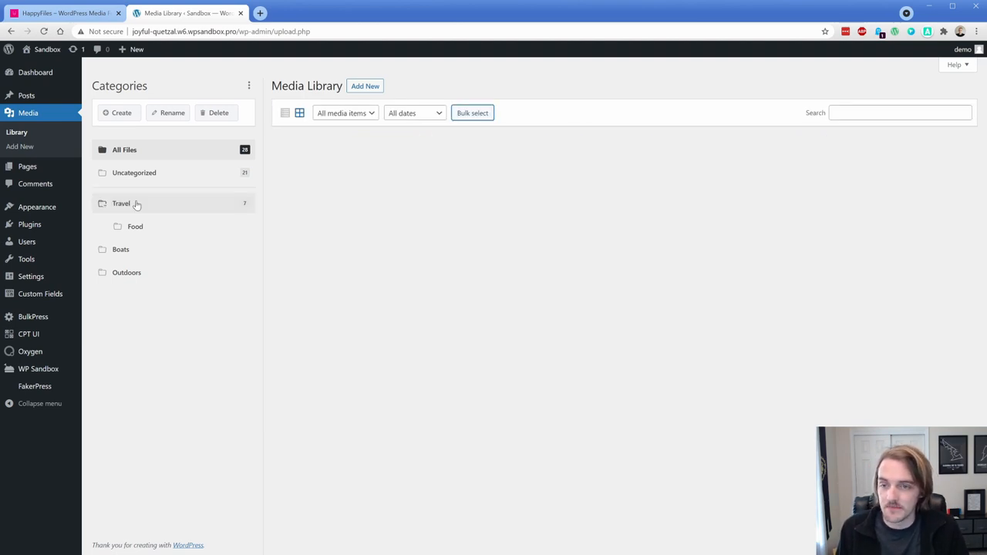
left_click(124, 150)
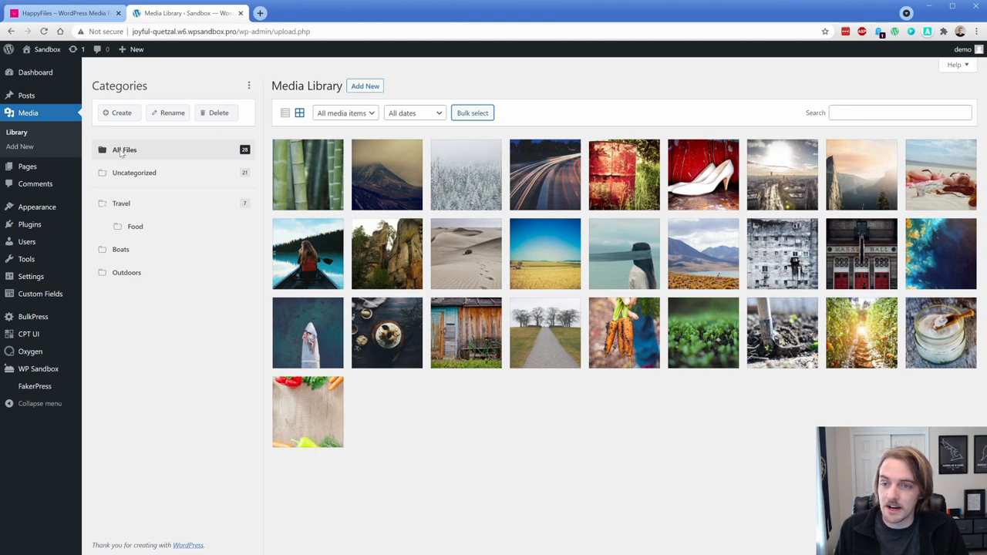
- Filter to Uncategorized and bulk-select photos for filing into Food, Boats and Outdoors
left_click(134, 172)
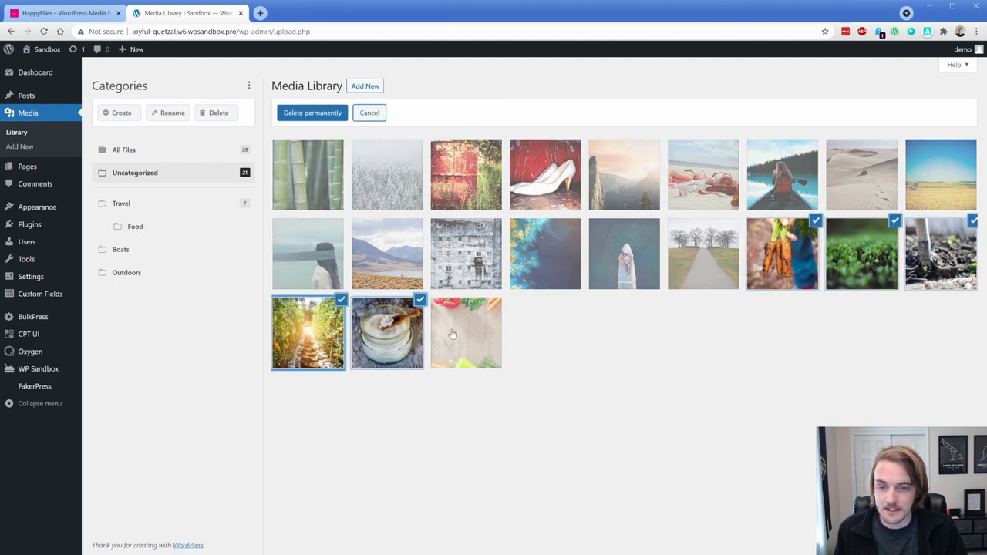
left_click(466, 333)
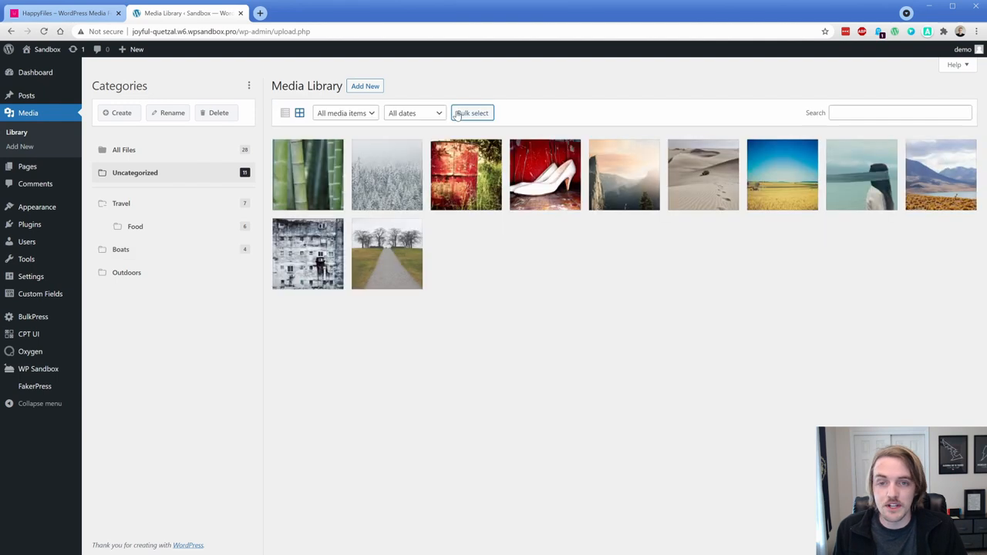
left_click(473, 113)
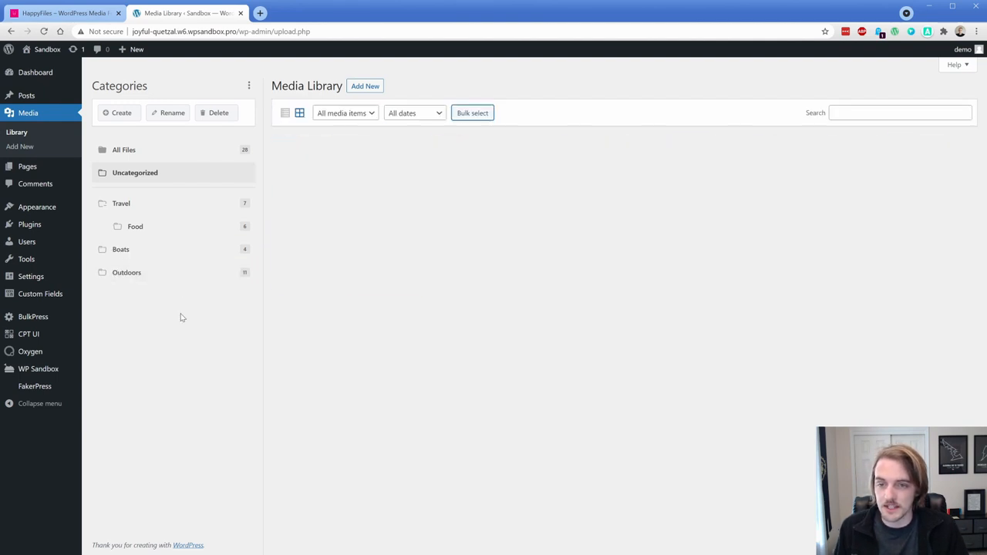
left_click(135, 172)
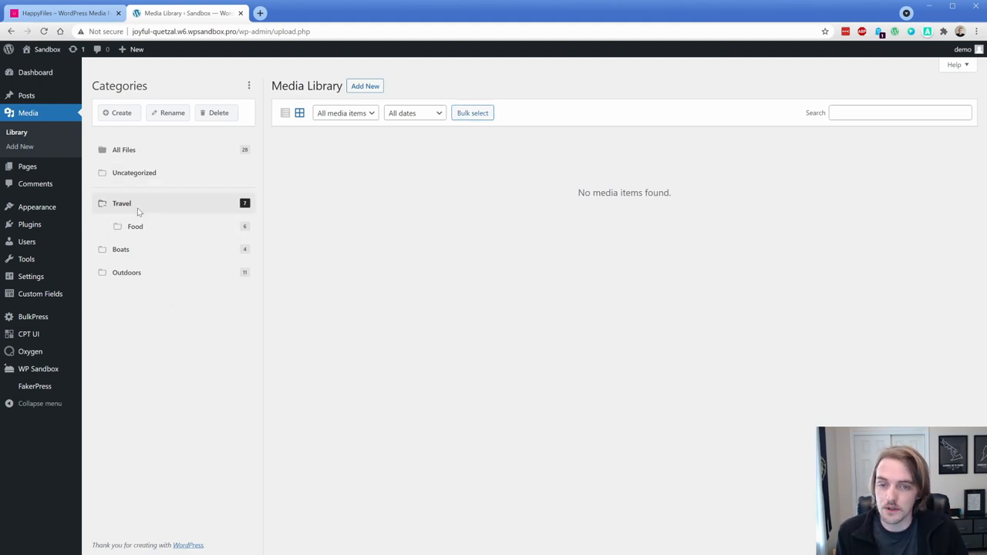
- View the Food folder, dismiss its options menu, then show only Outdoors photos
left_click(121, 203)
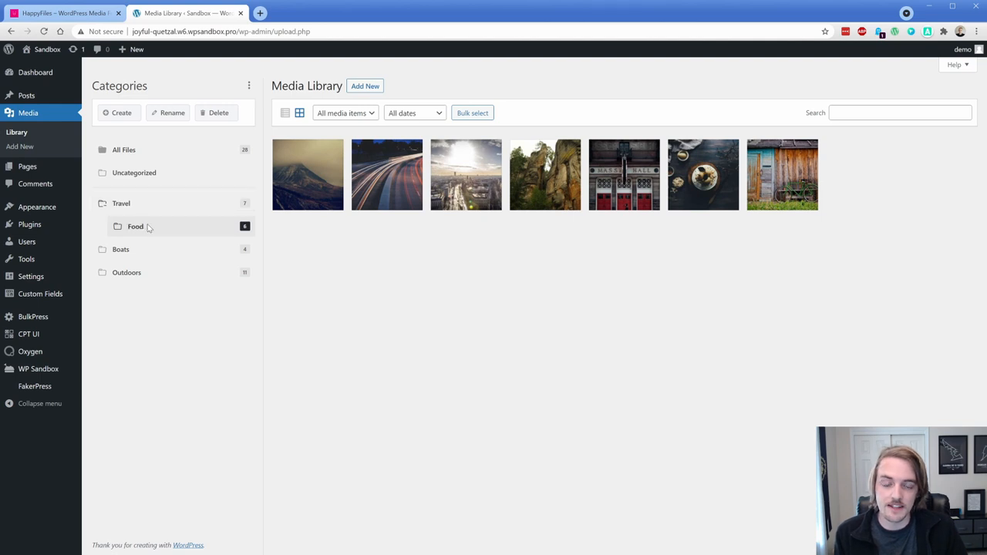
left_click(135, 226)
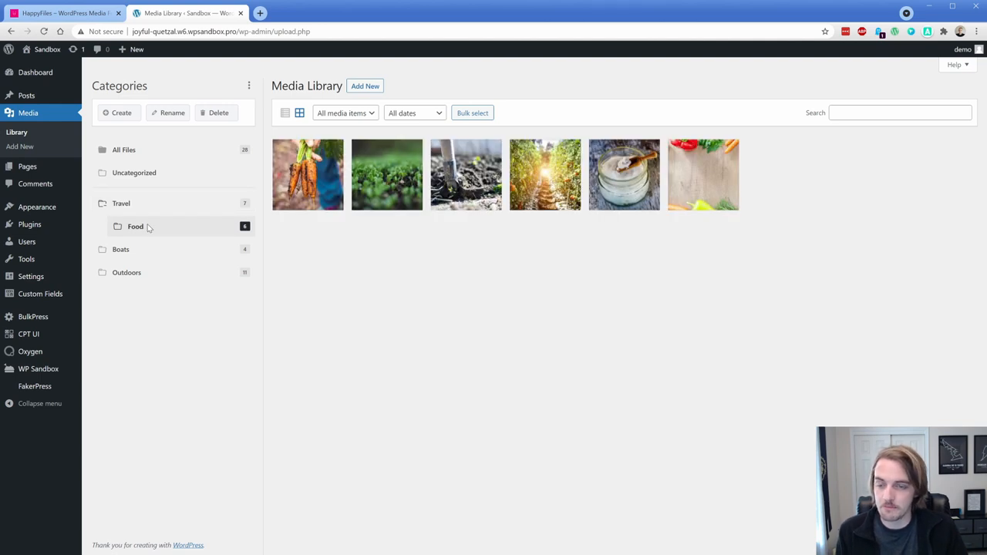
right_click(135, 226)
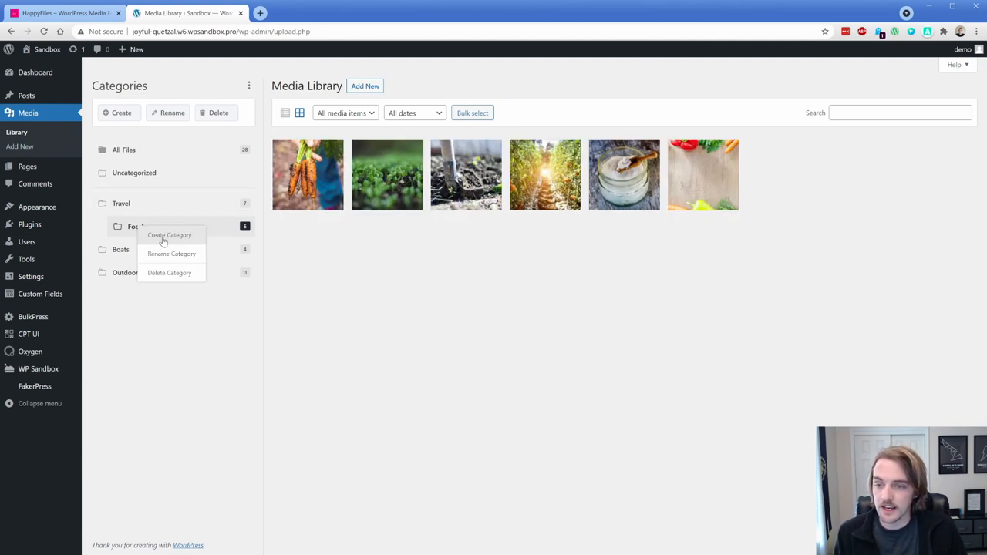
left_click(169, 235)
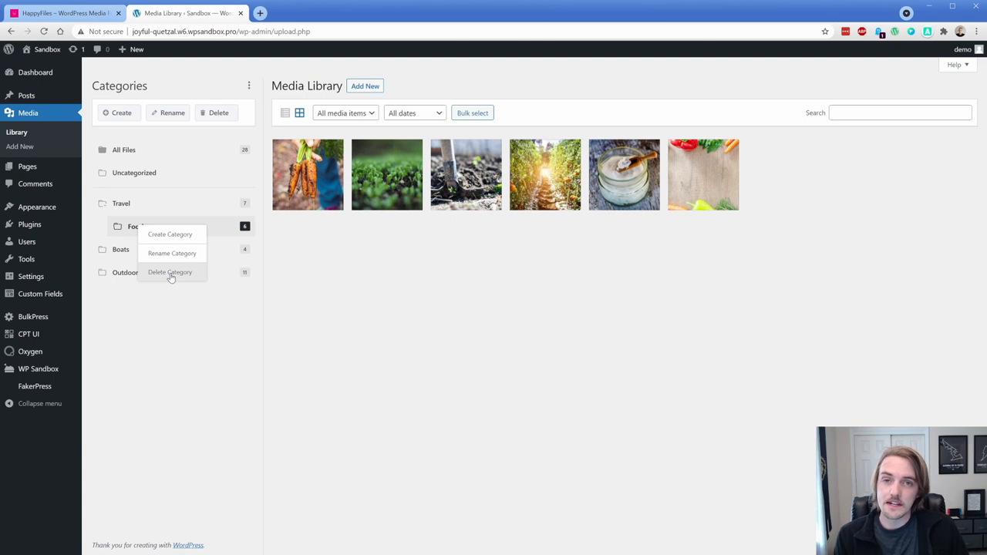
left_click(169, 272)
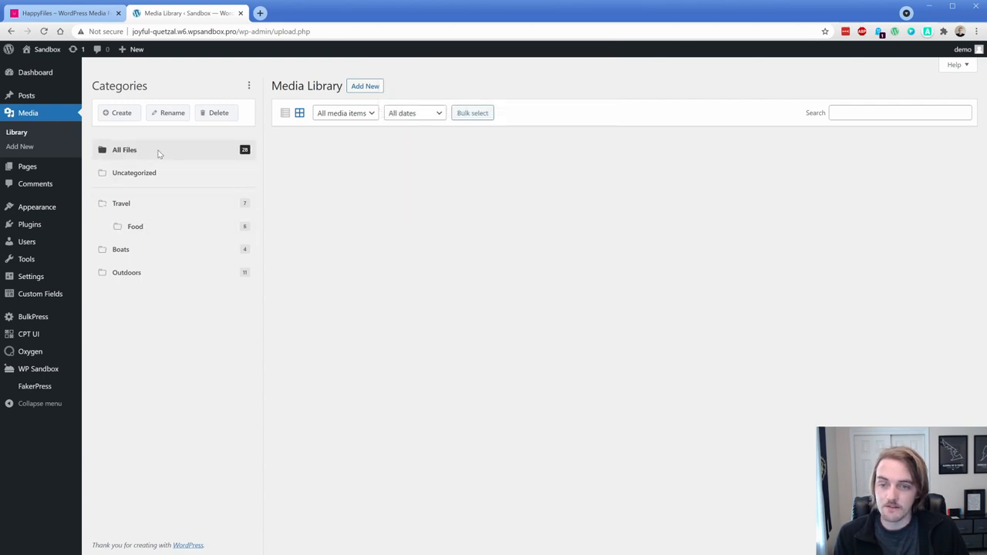
left_click(125, 150)
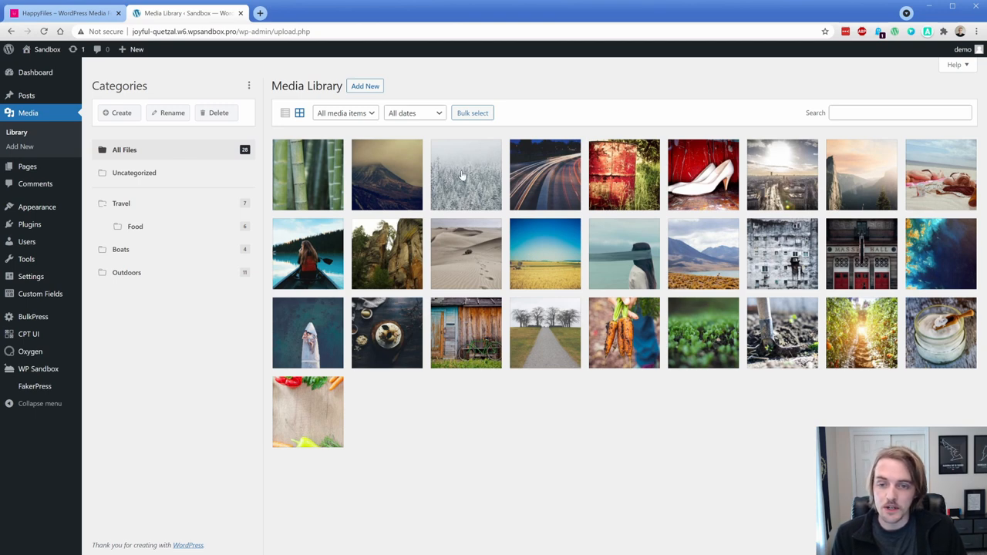
mouse_move(462, 174)
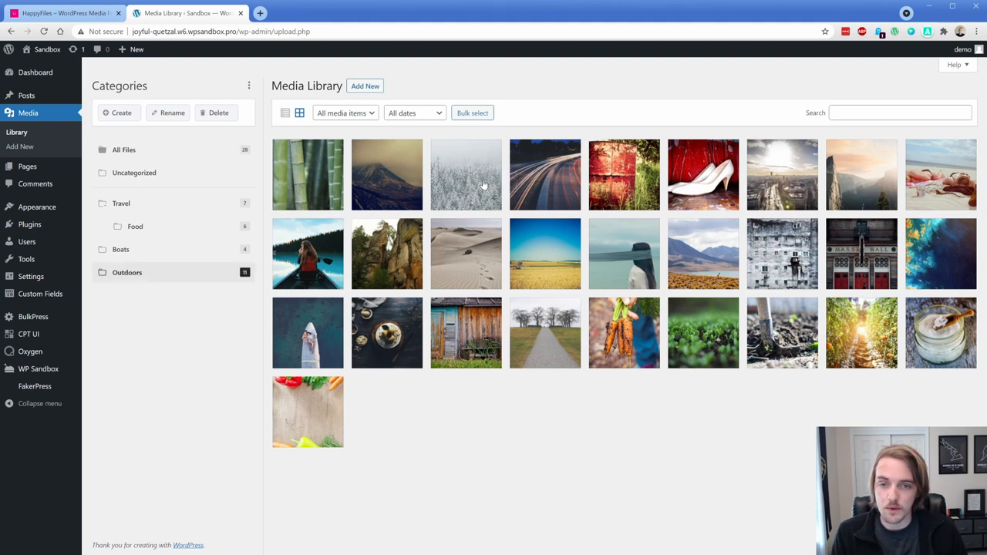
left_click(127, 272)
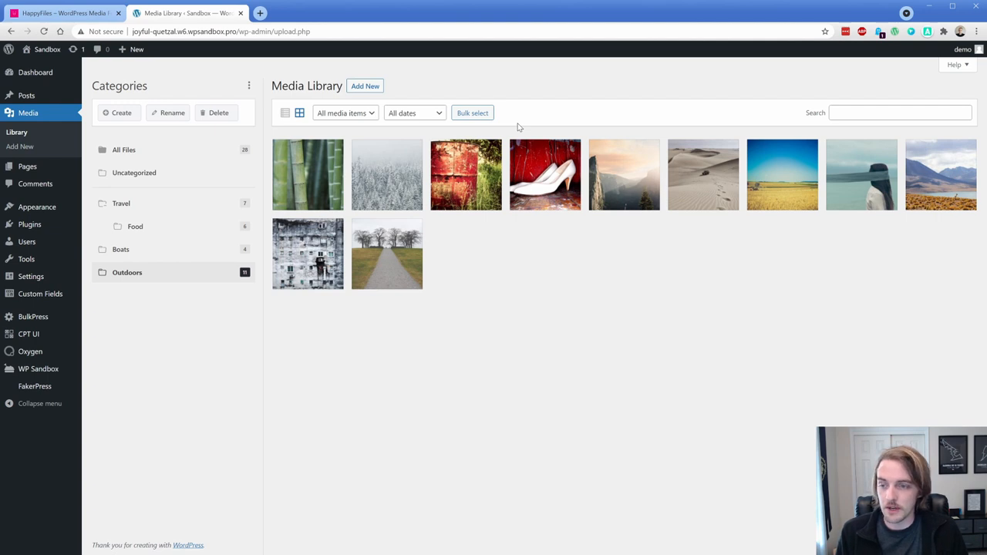
- In Settings > HappyFiles, leave multiple categories off and enable Show ID on hover
left_click(30, 276)
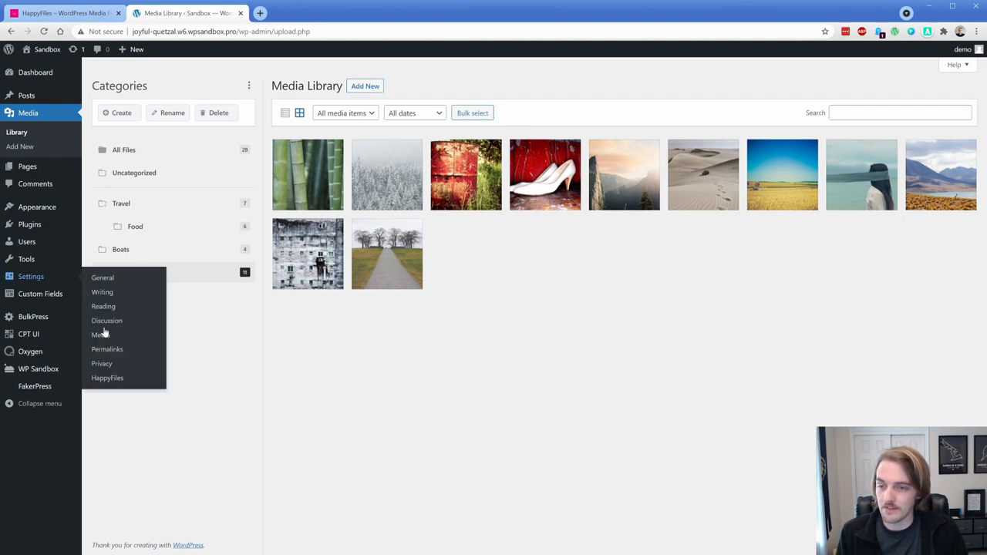
left_click(107, 377)
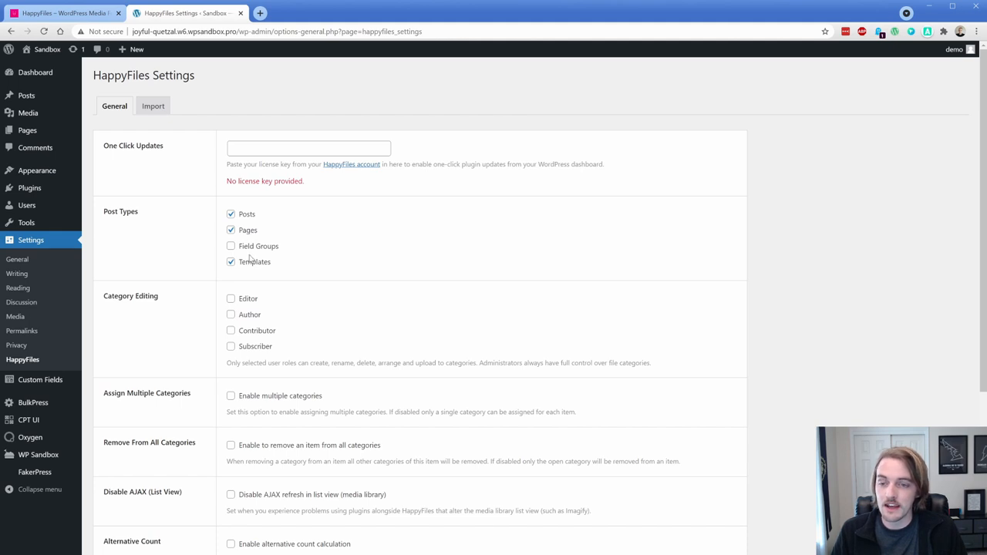
mouse_move(249, 267)
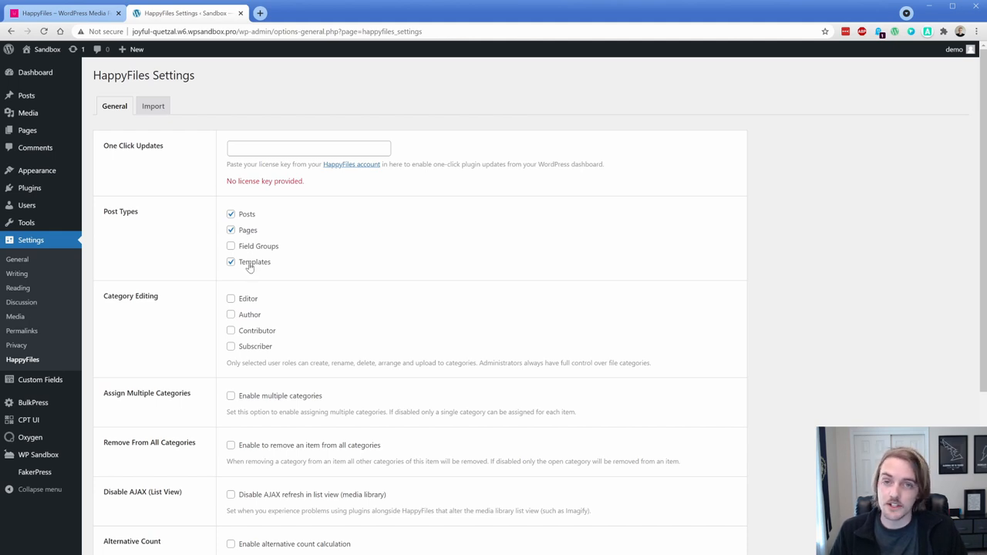
mouse_move(209, 221)
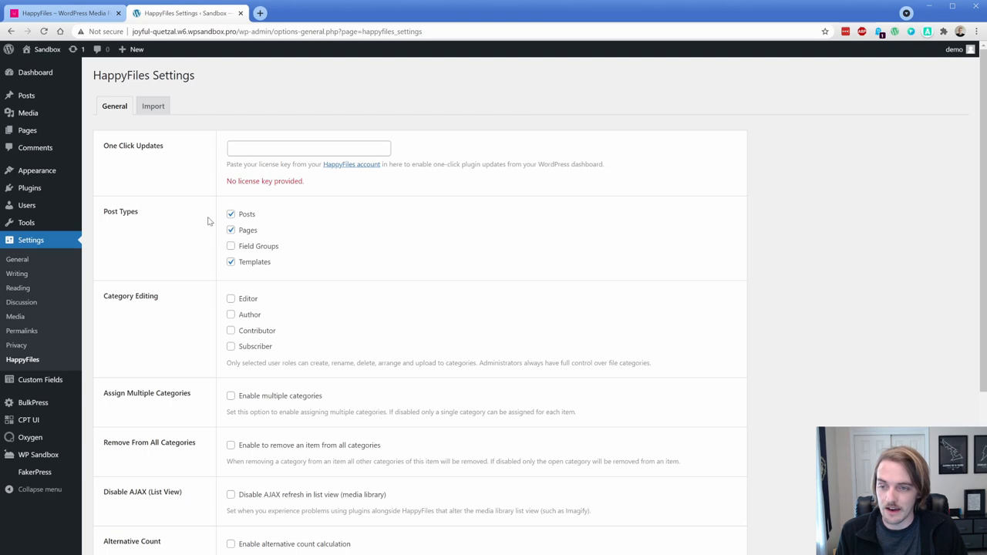
scroll("down", 3)
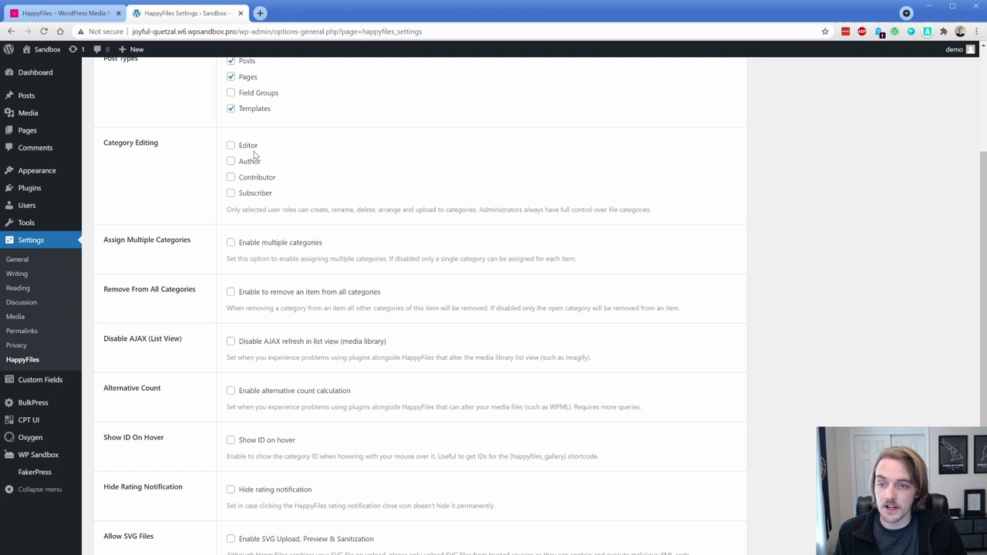
mouse_move(214, 160)
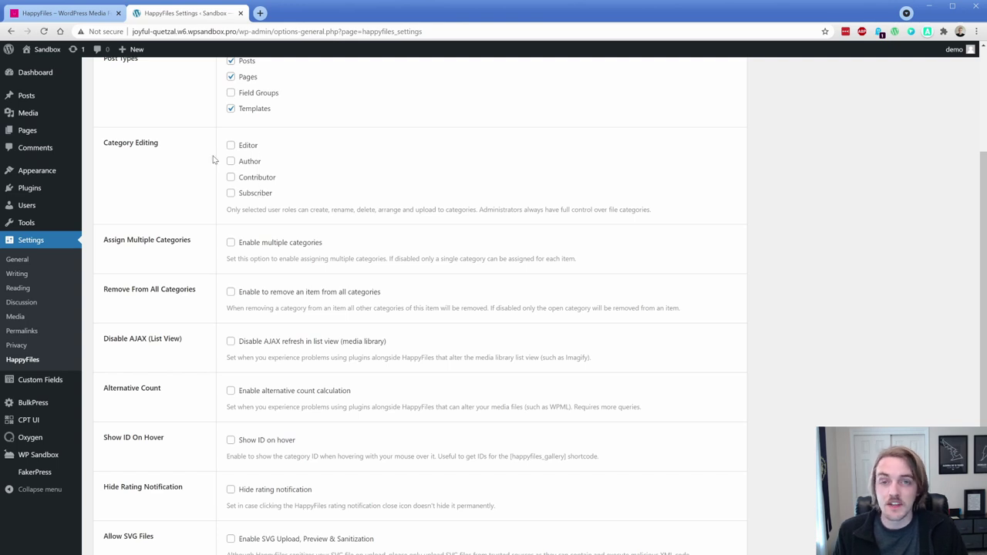
mouse_move(247, 148)
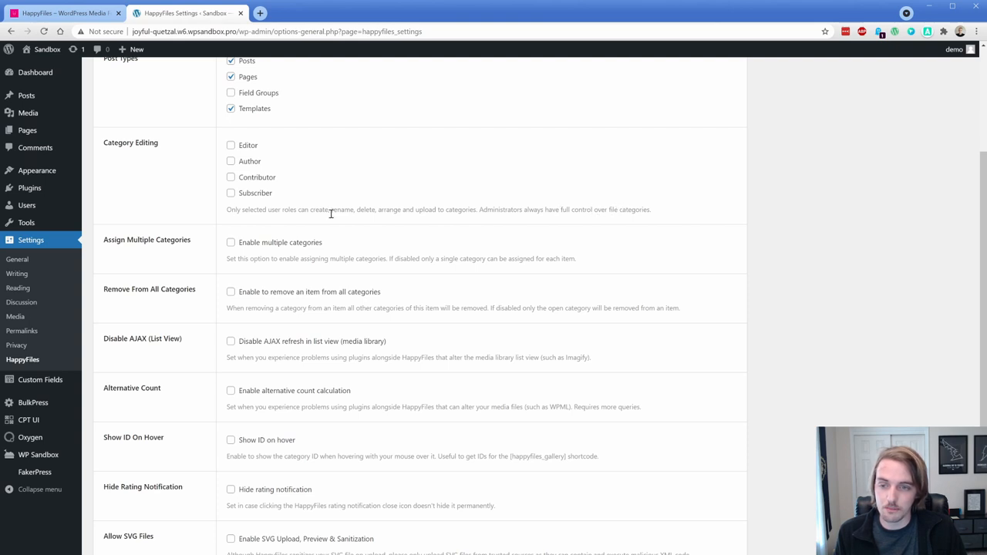
scroll("down", 3)
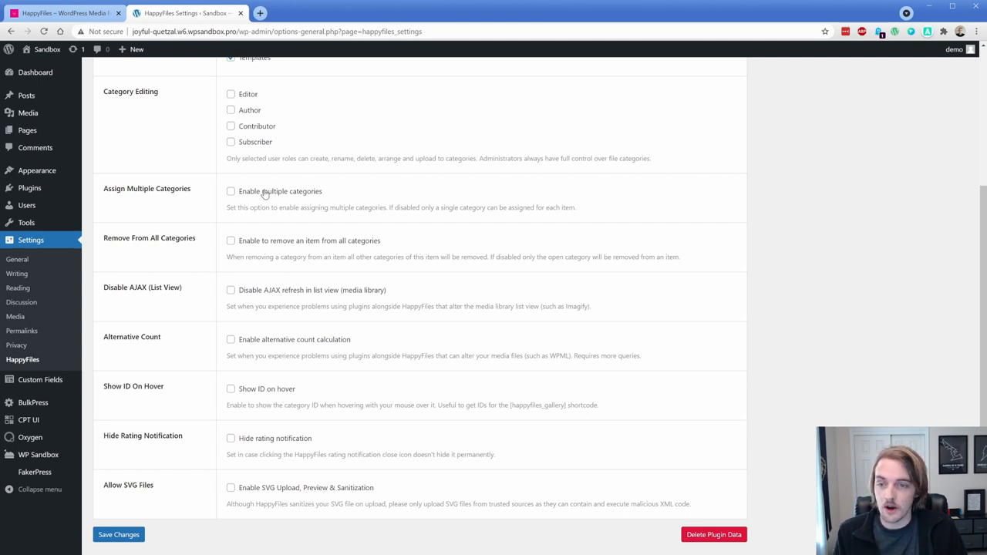
left_click(230, 191)
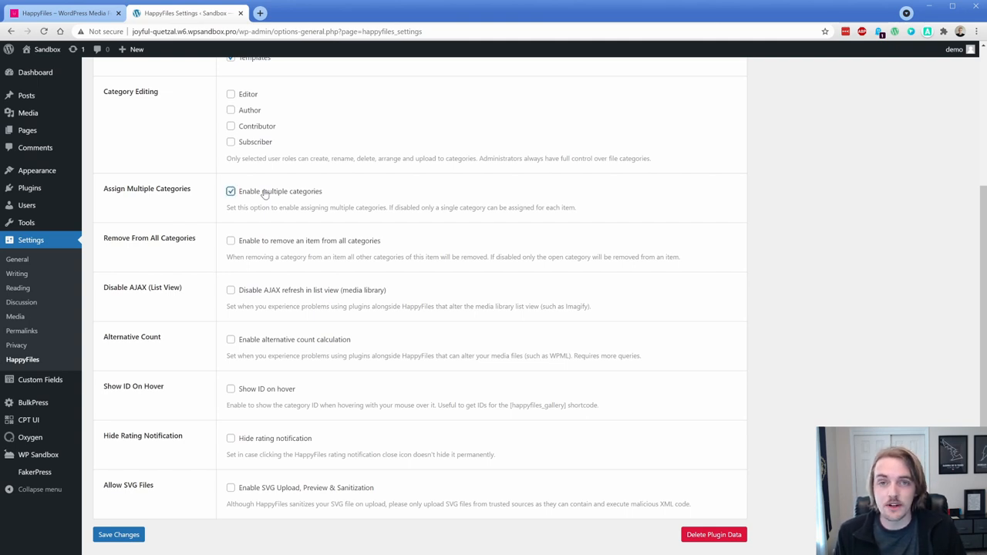
left_click(230, 191)
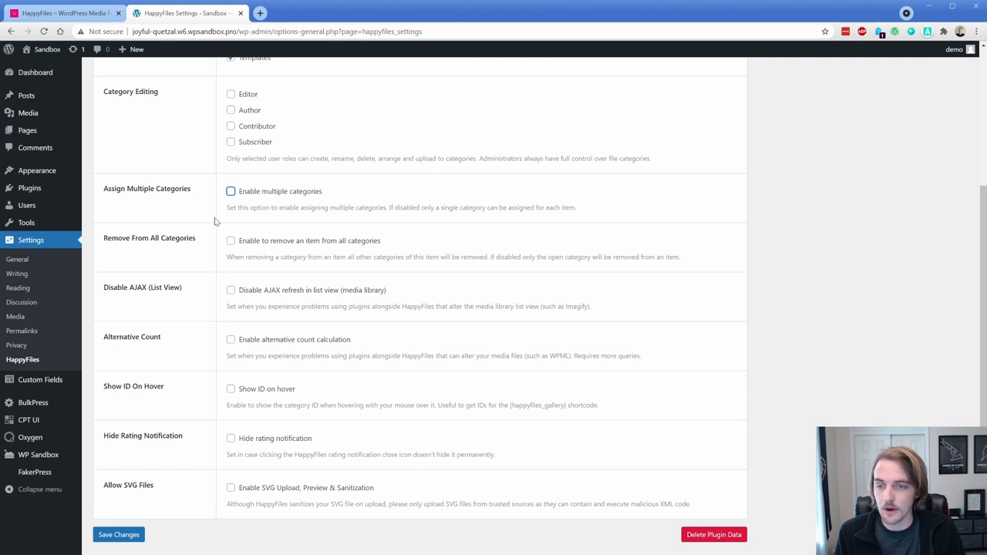
mouse_move(210, 328)
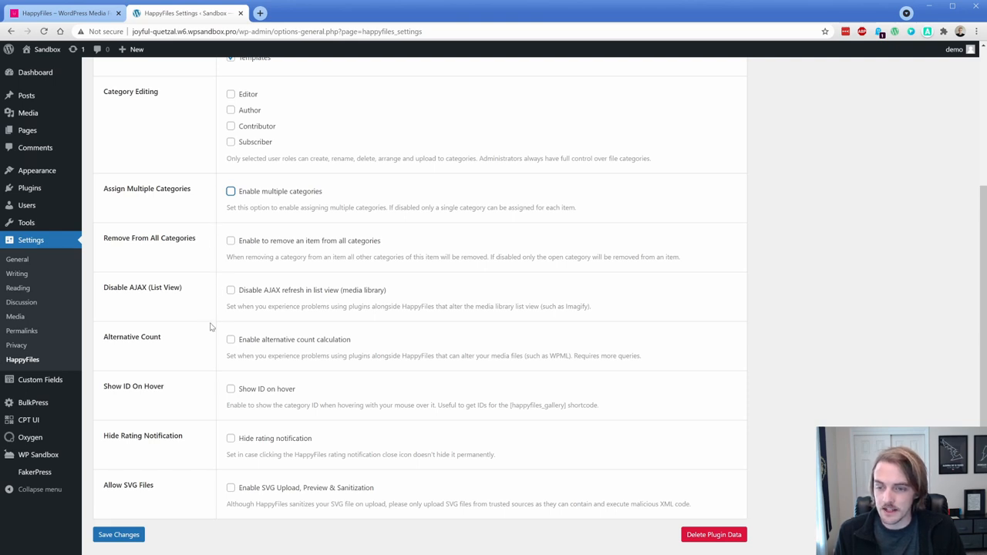
left_click(230, 362)
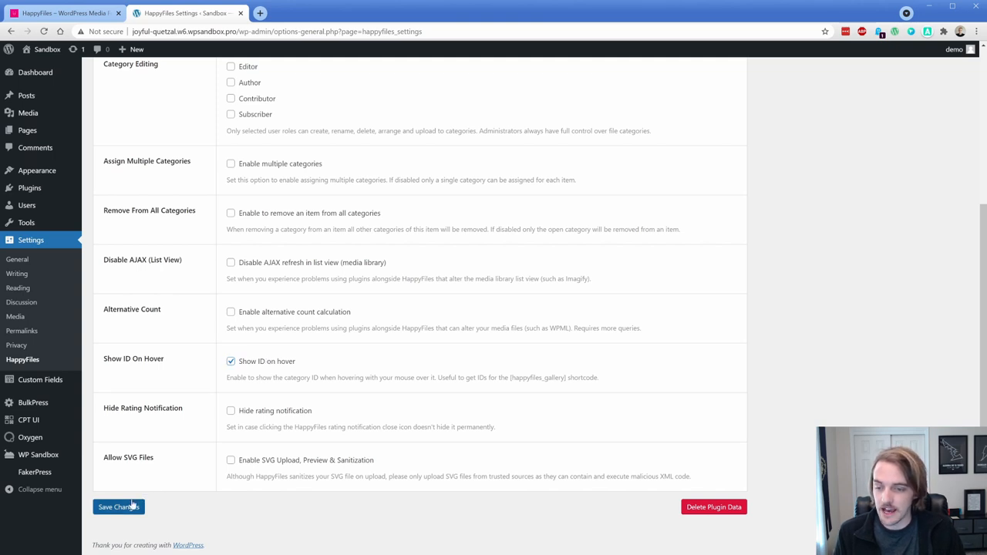
- Save the HappyFiles settings and rename the Travel media category to Trips
left_click(118, 507)
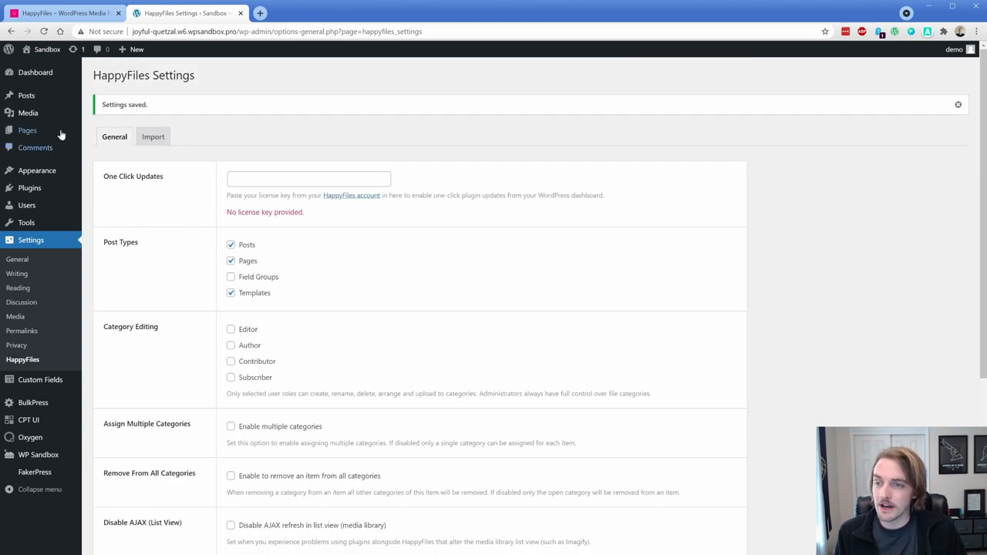
left_click(27, 112)
type("T")
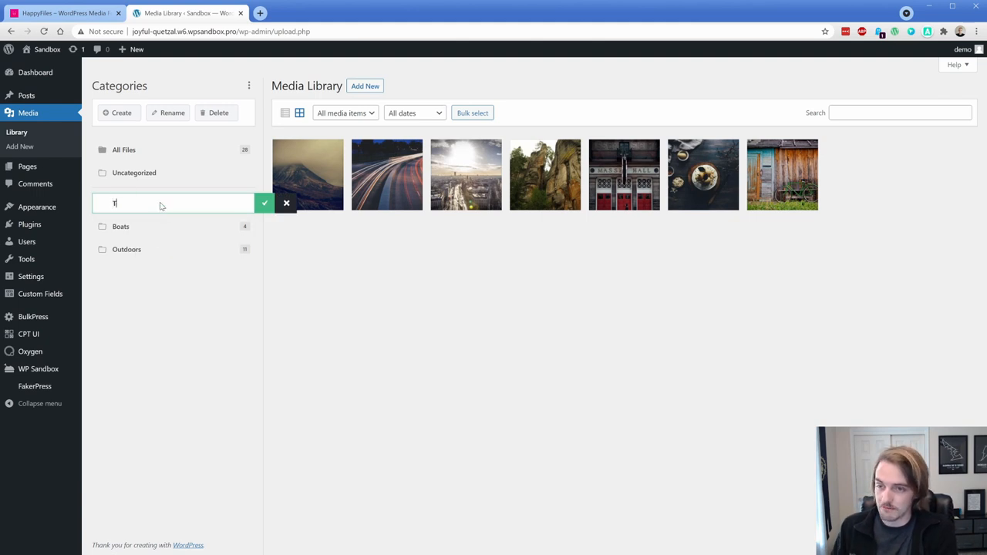
left_click(265, 203)
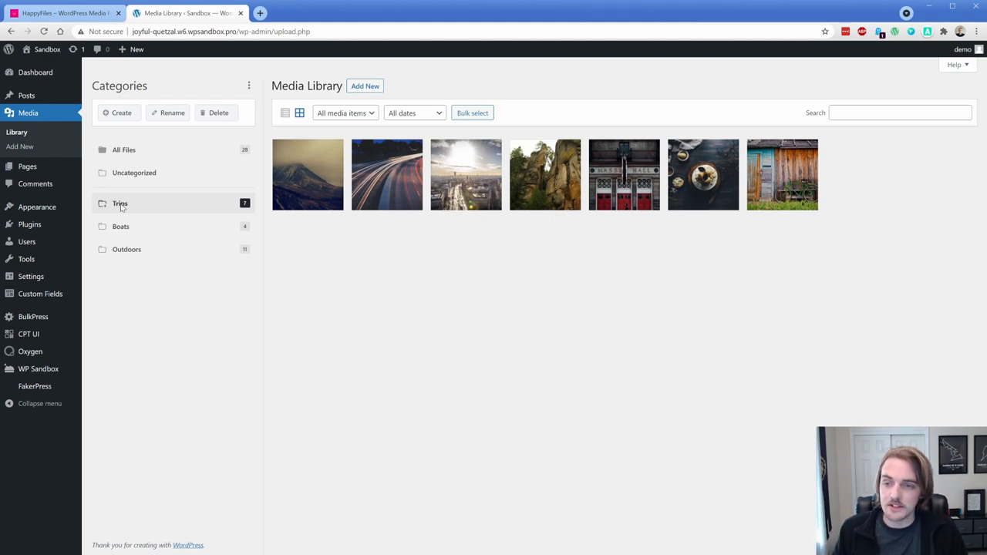
- Create page folders eCommerce, Services, Why Us and General, then view uncategorized pages
left_click(27, 130)
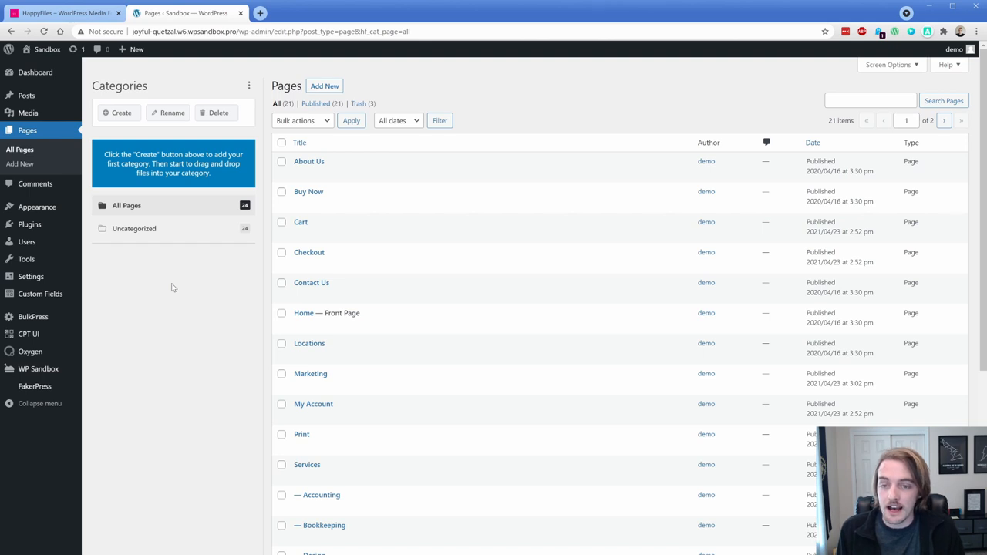
scroll("down", 3)
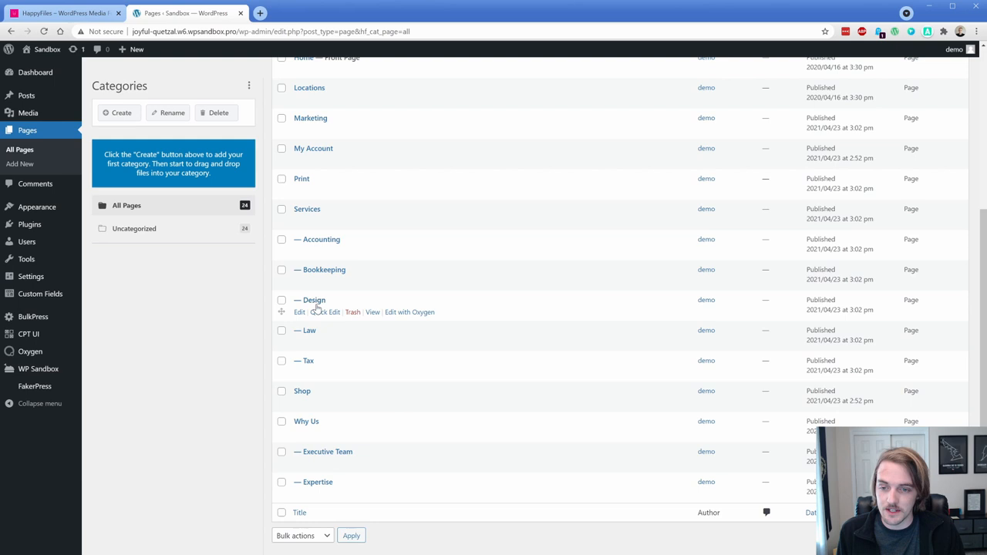
mouse_move(330, 495)
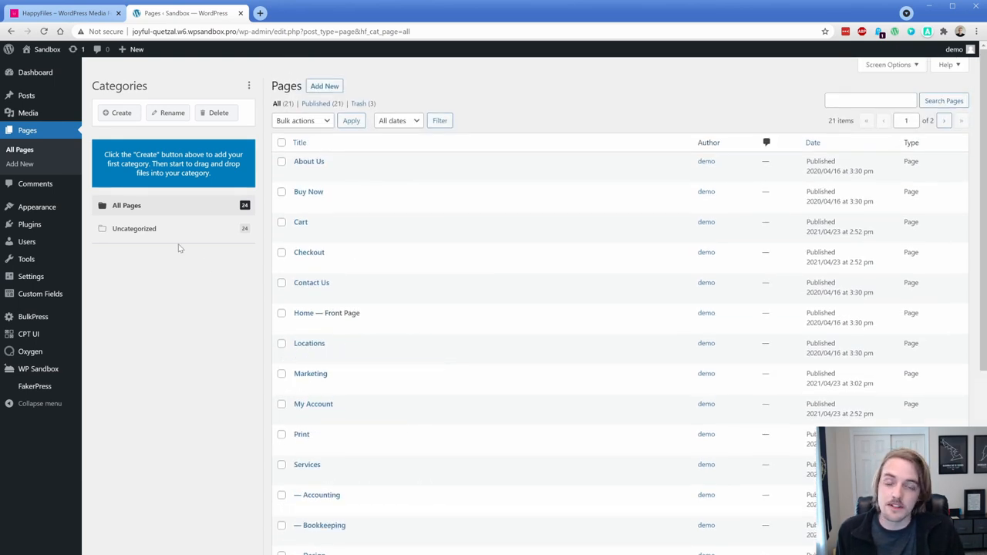
left_click(117, 113)
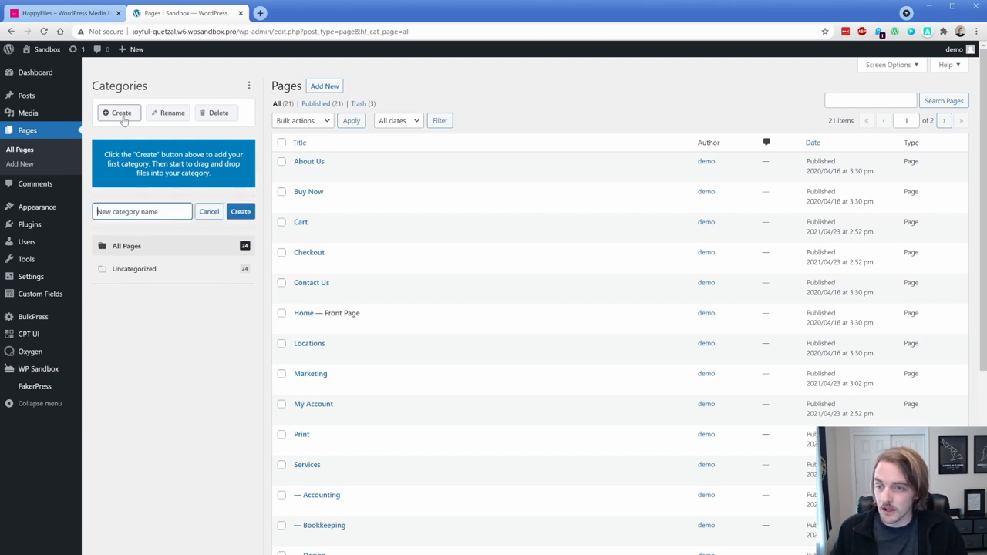
type("eCommerce")
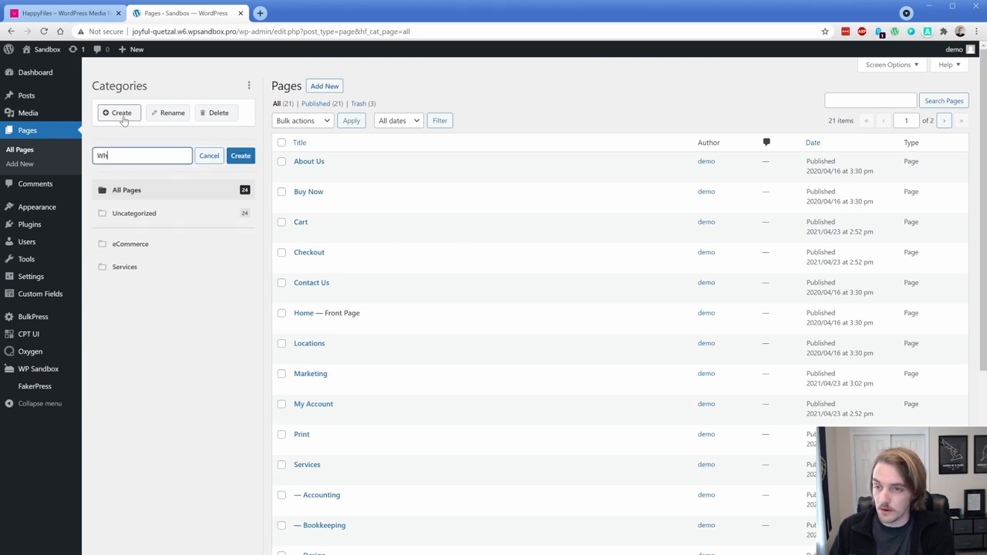
left_click(241, 156)
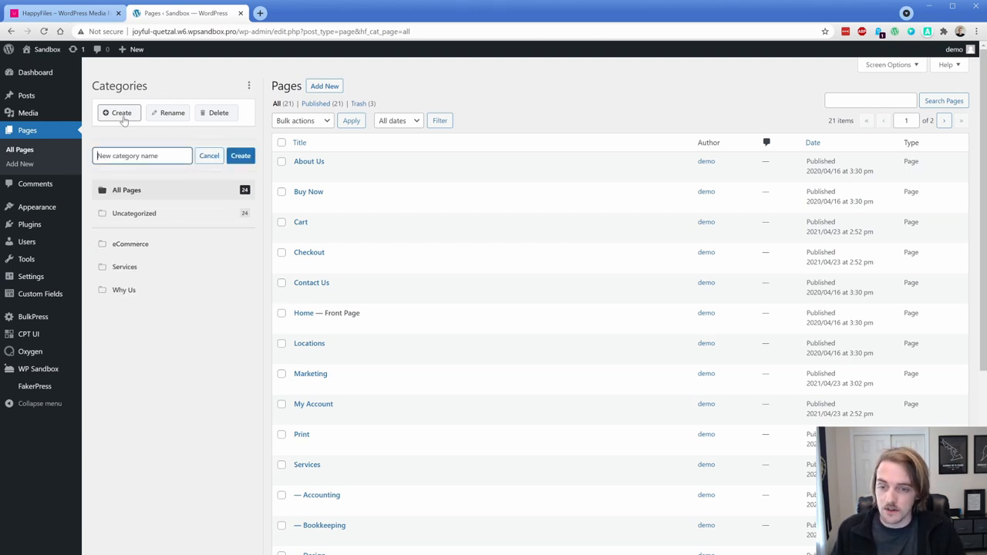
type("General")
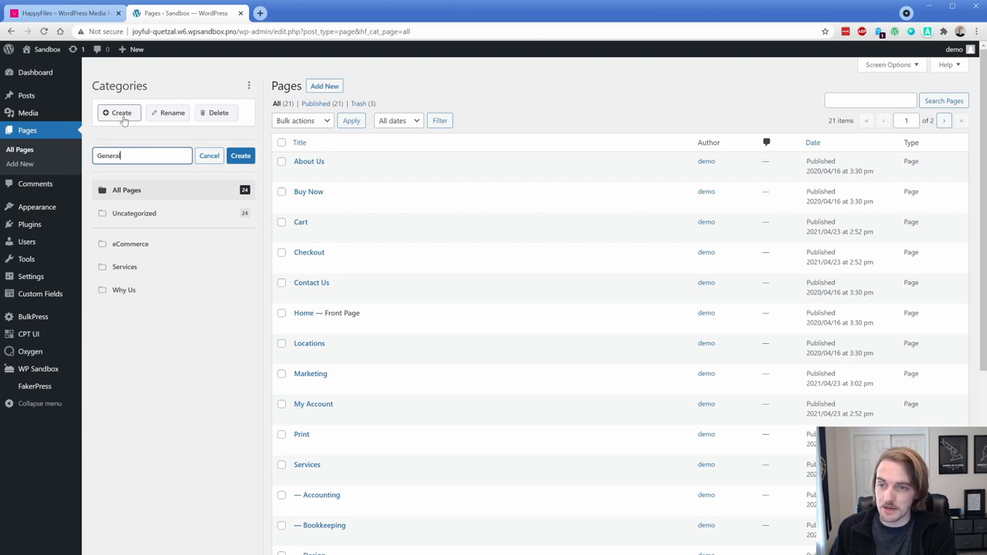
left_click(241, 155)
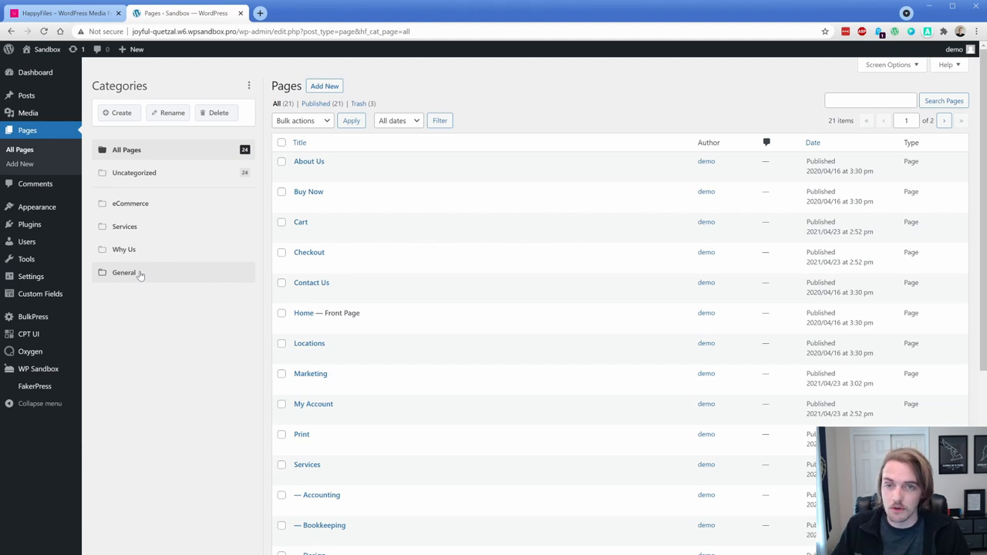
left_click(124, 272)
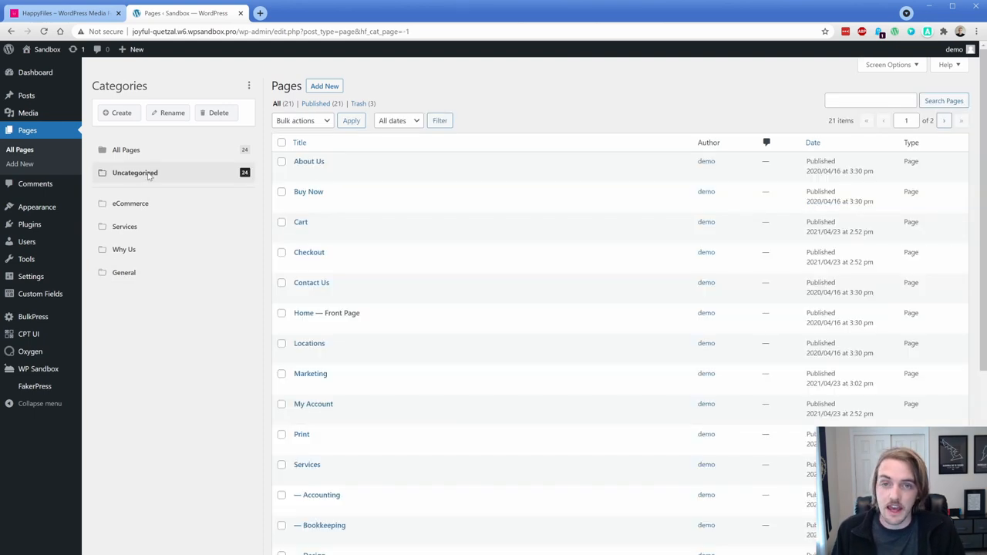
- Move service pages into Services and the Checkout page into its folder, then view General
scroll("down", 3)
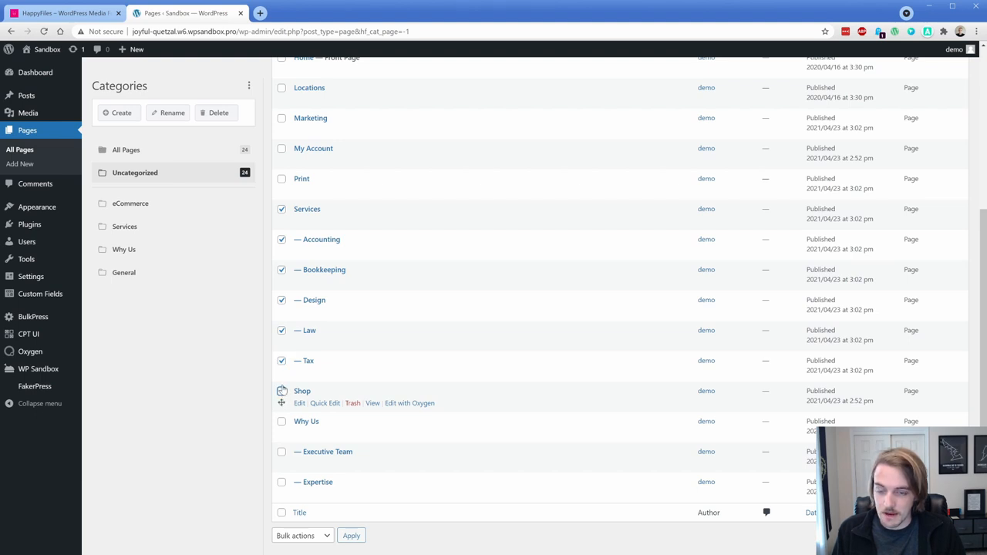
mouse_move(124, 226)
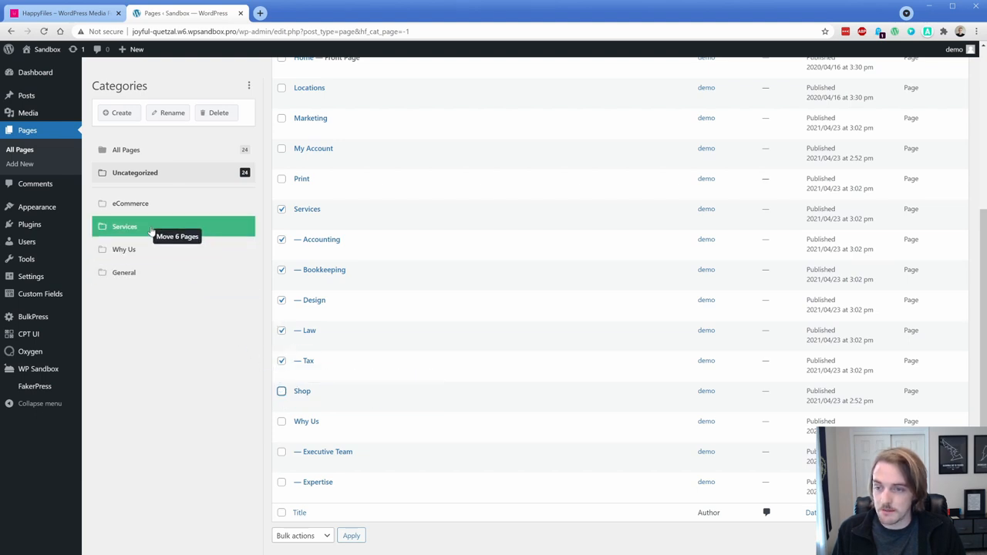
left_click(124, 226)
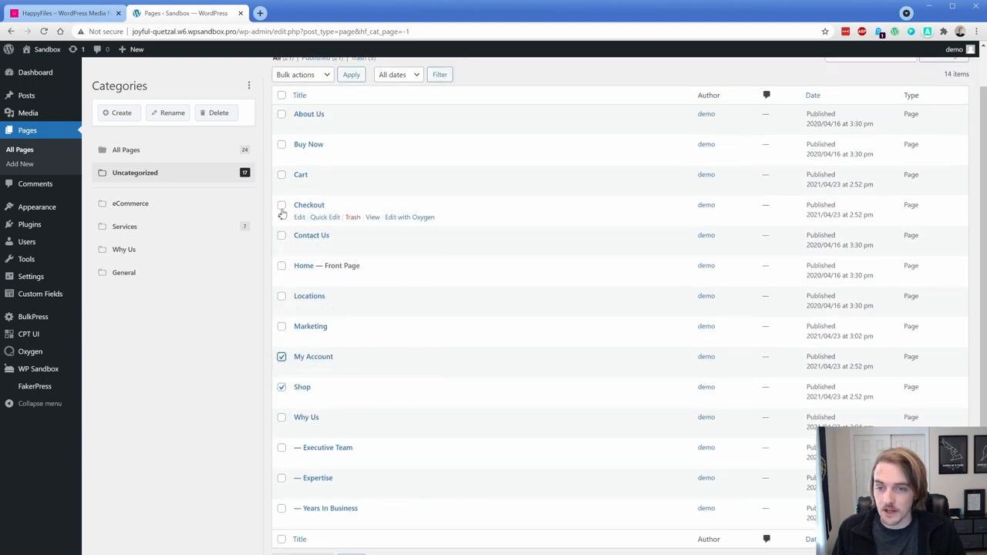
left_click(281, 145)
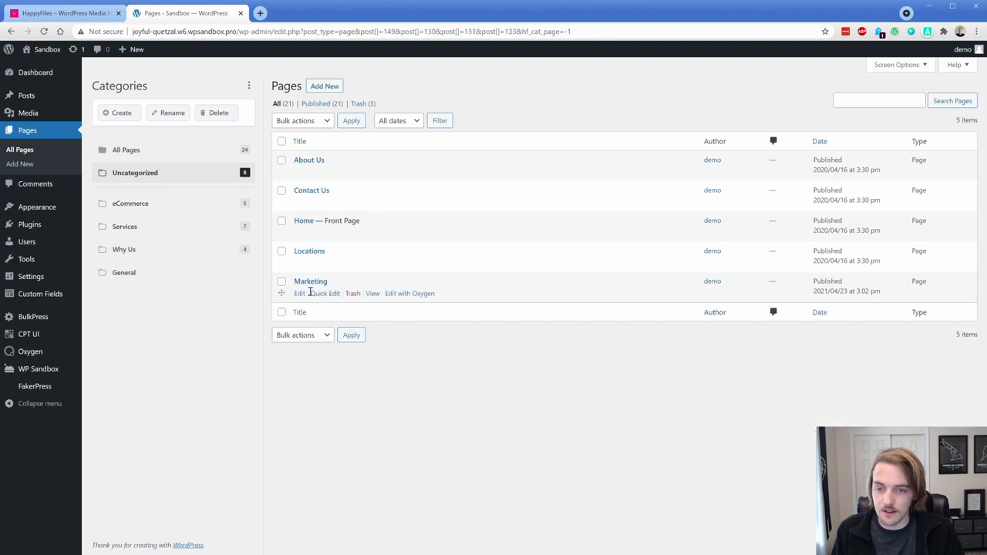
mouse_move(189, 231)
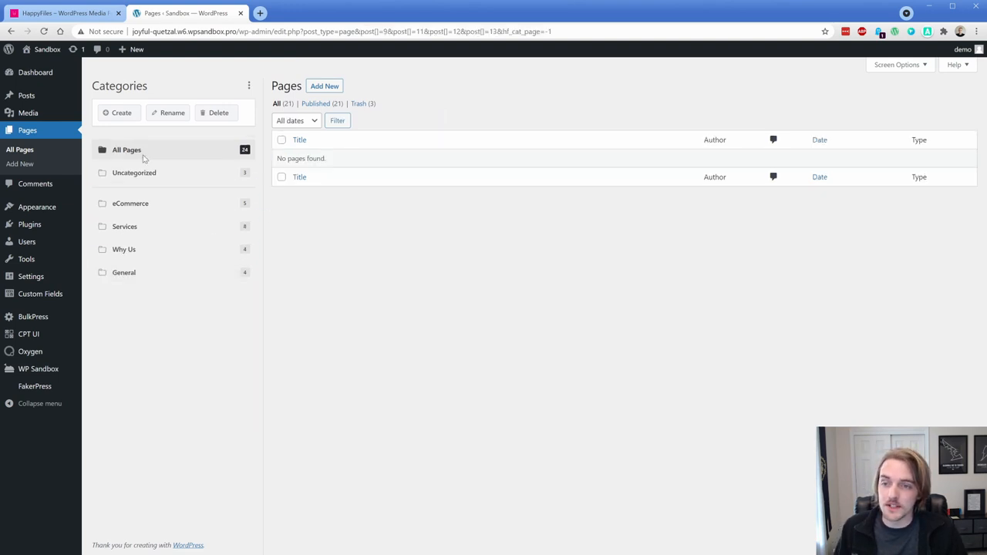
left_click(127, 150)
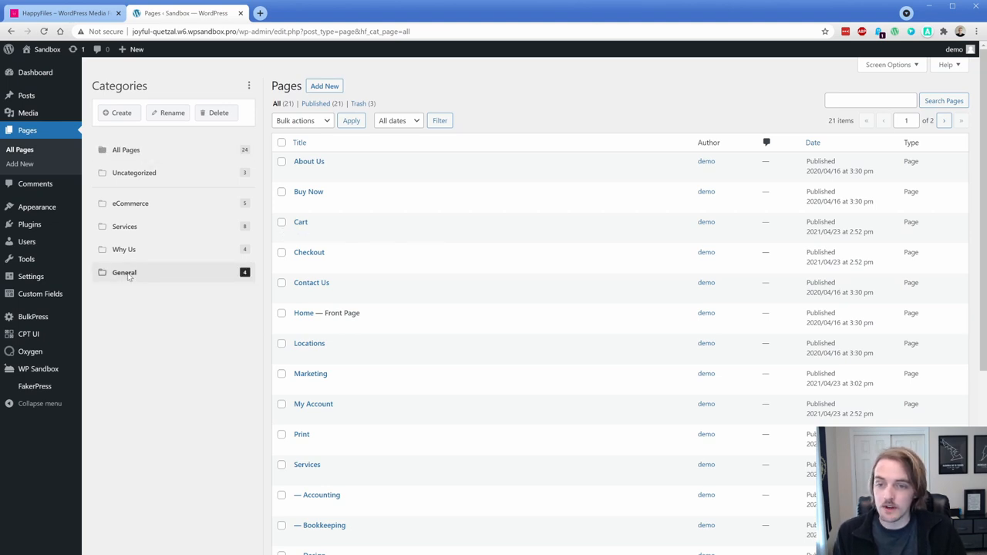
left_click(125, 272)
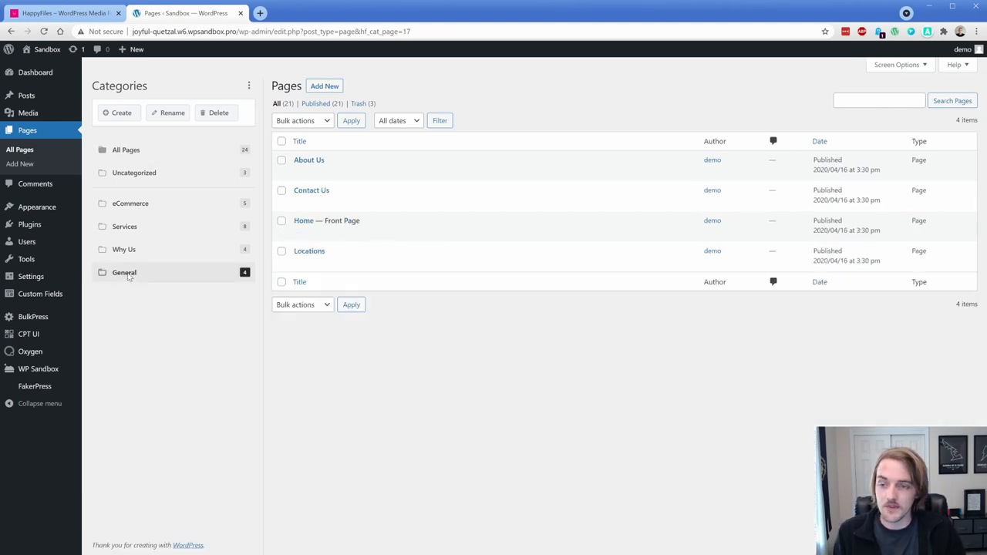
mouse_move(327, 221)
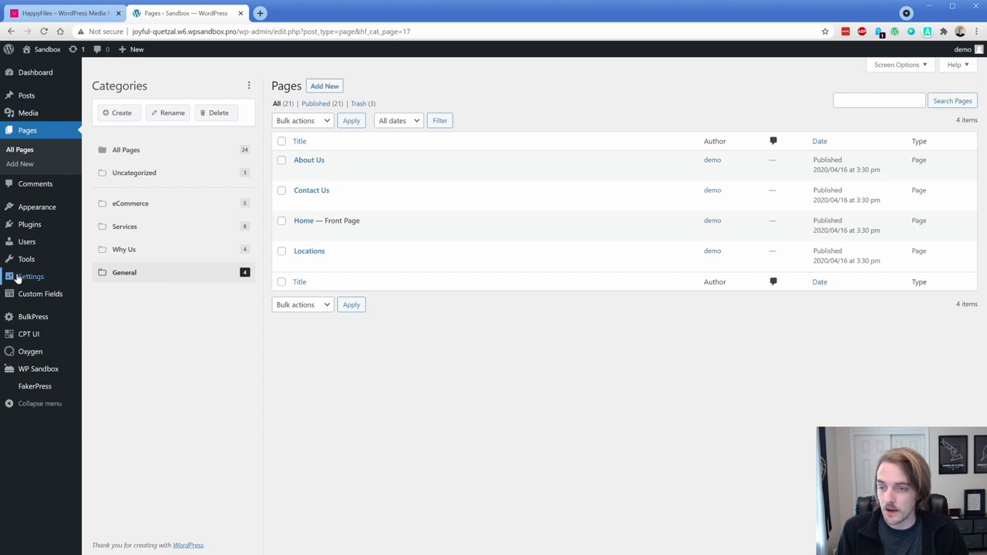
- Open the Oxygen Templates list, then switch to the HappyFiles website
left_click(30, 276)
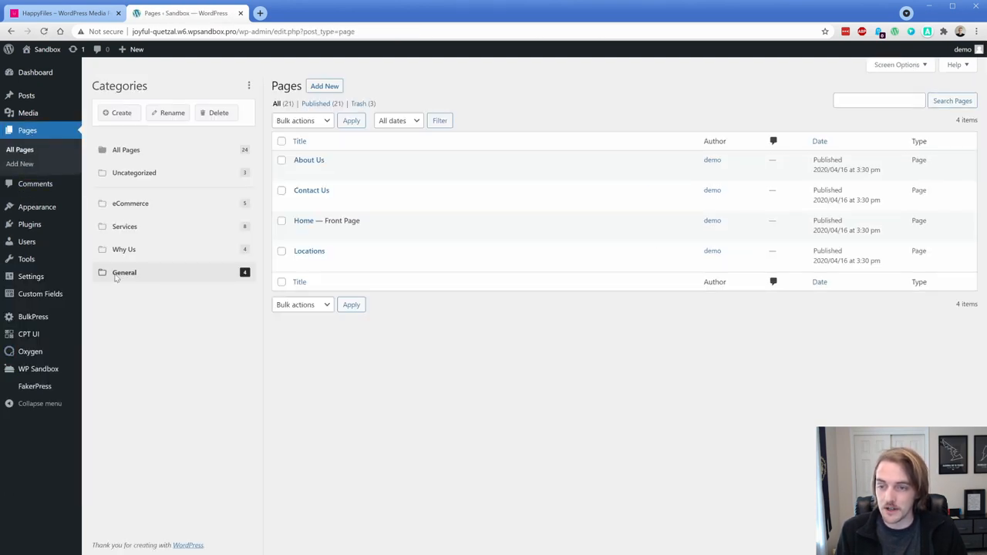
left_click(124, 272)
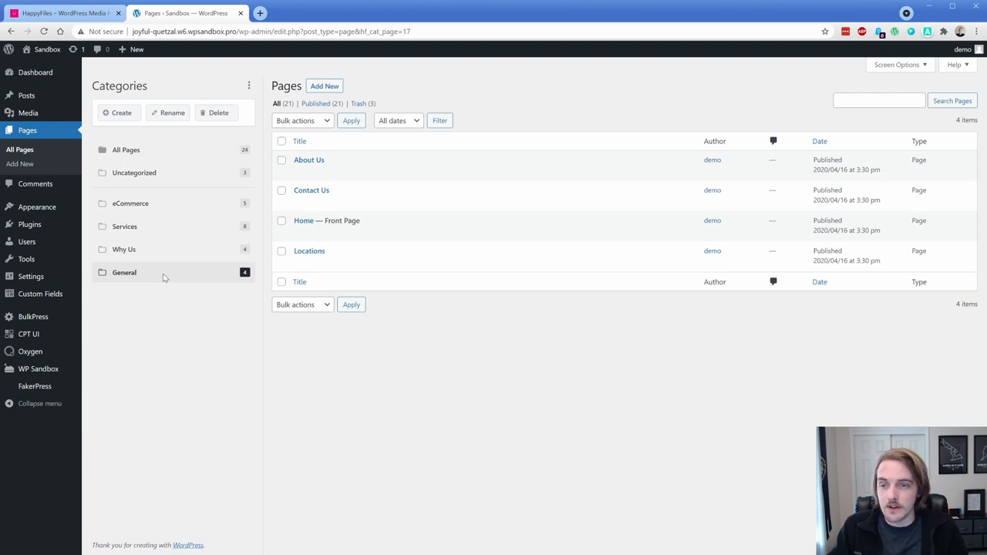
mouse_move(136, 227)
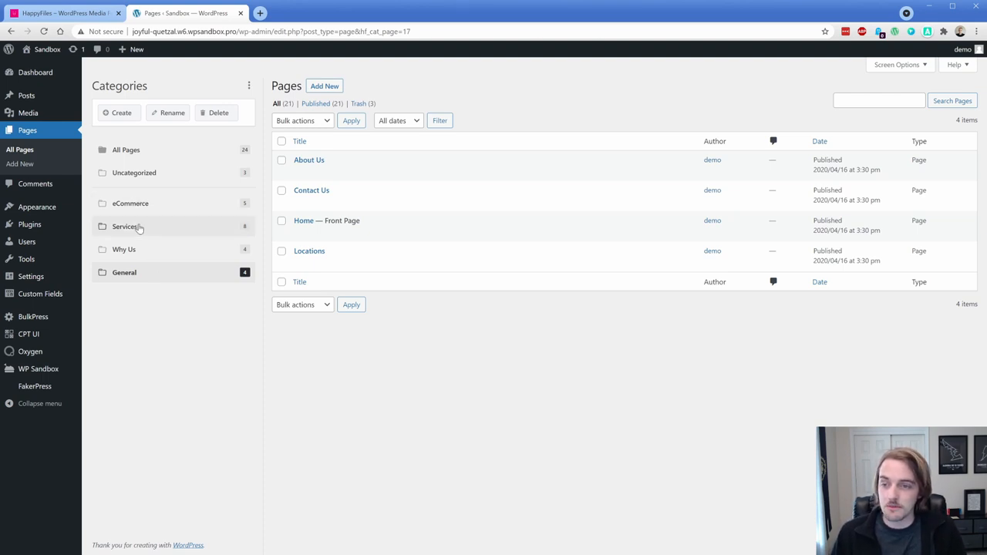
mouse_move(166, 276)
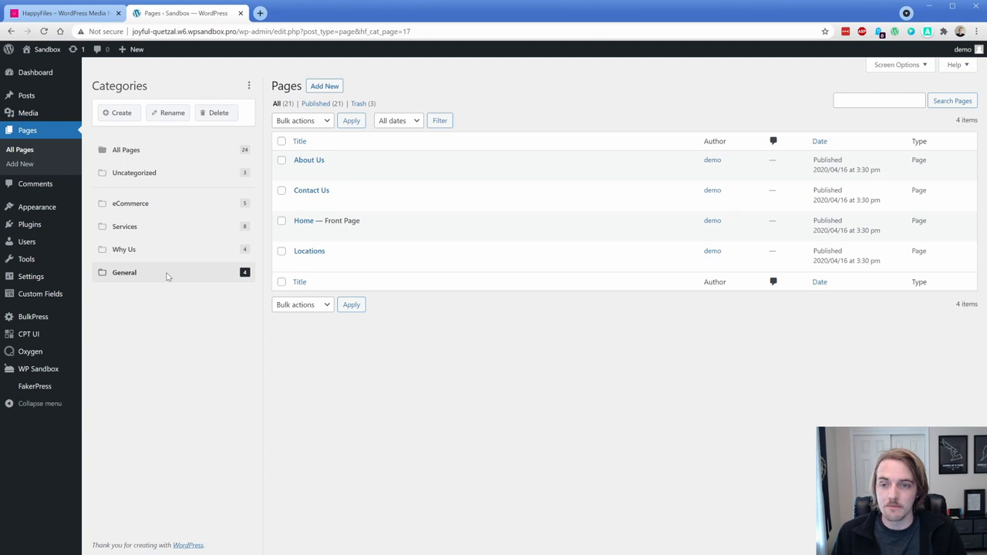
mouse_move(132, 307)
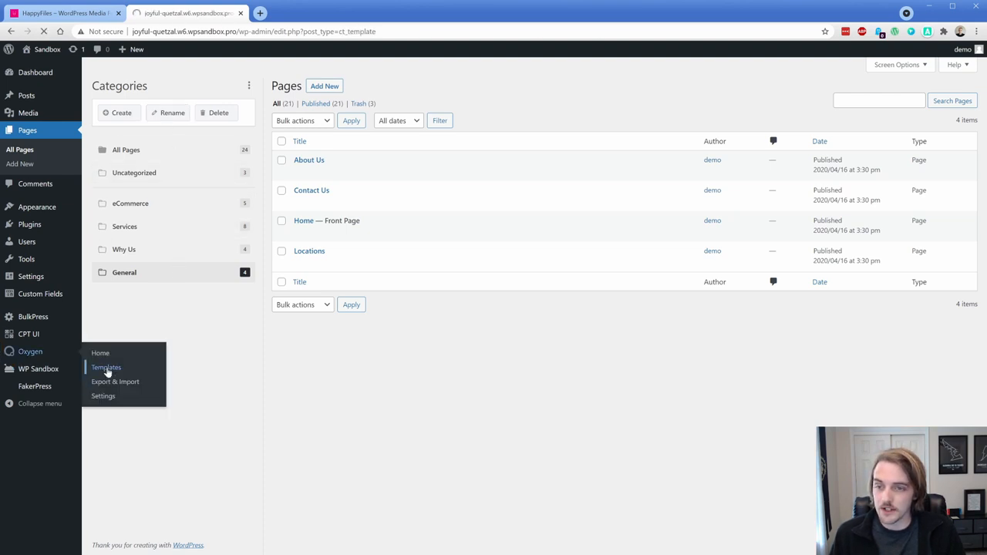
left_click(105, 367)
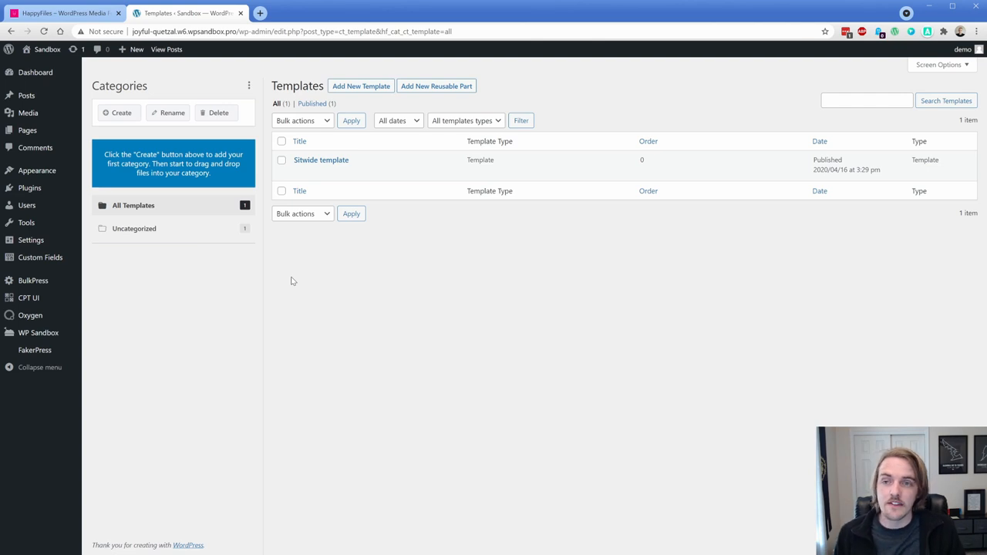
left_click(58, 13)
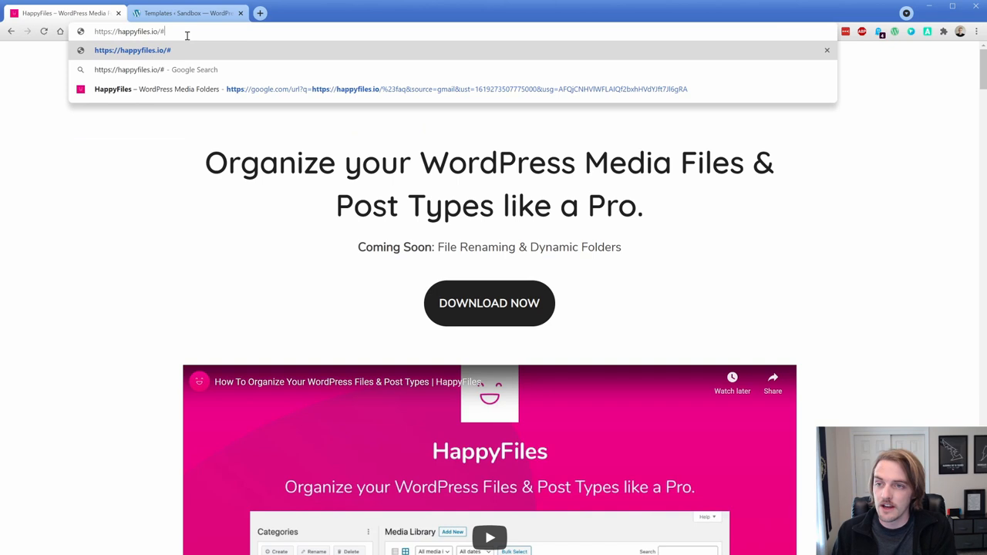
- Go to the FAQ and expand 'How can I create a gallery from my categories?'
key("Enter")
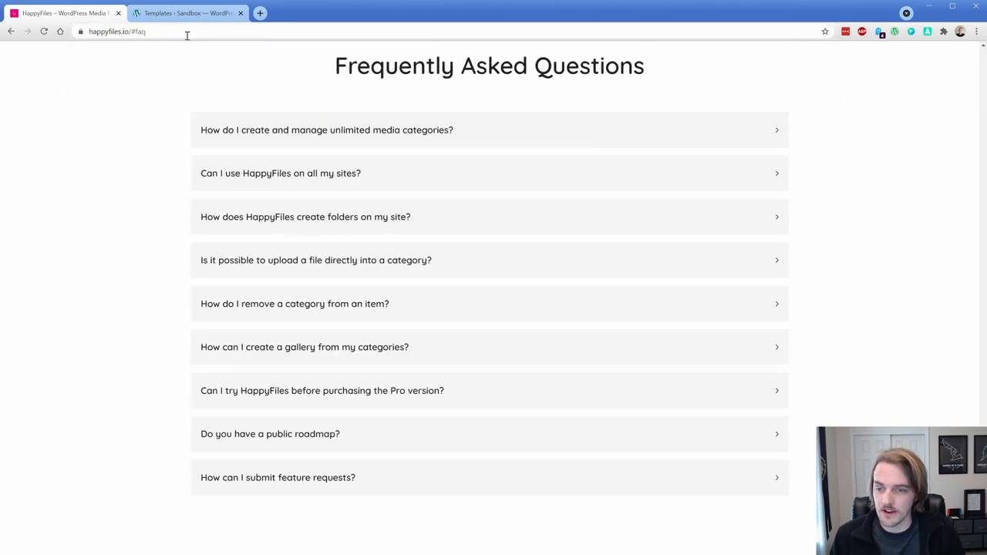
mouse_move(289, 354)
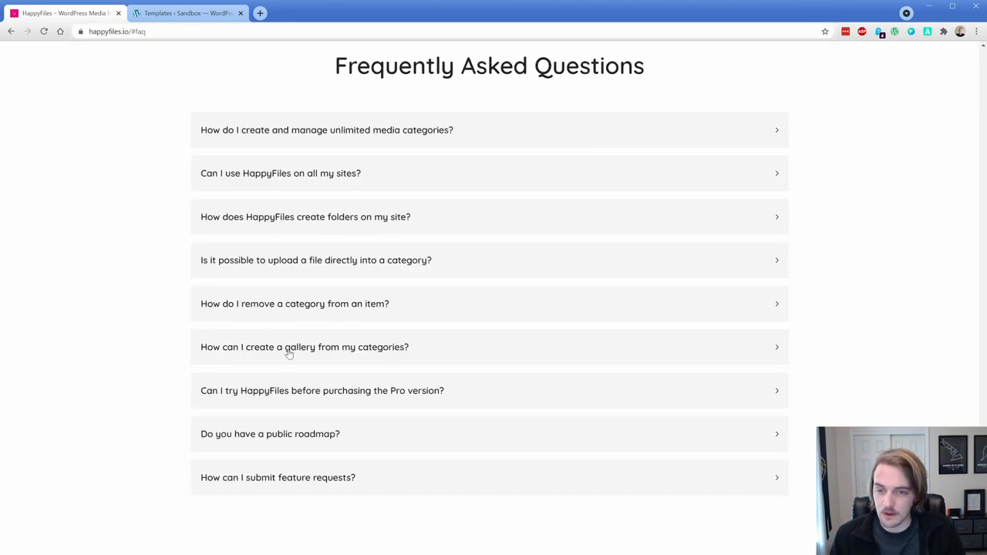
left_click(290, 348)
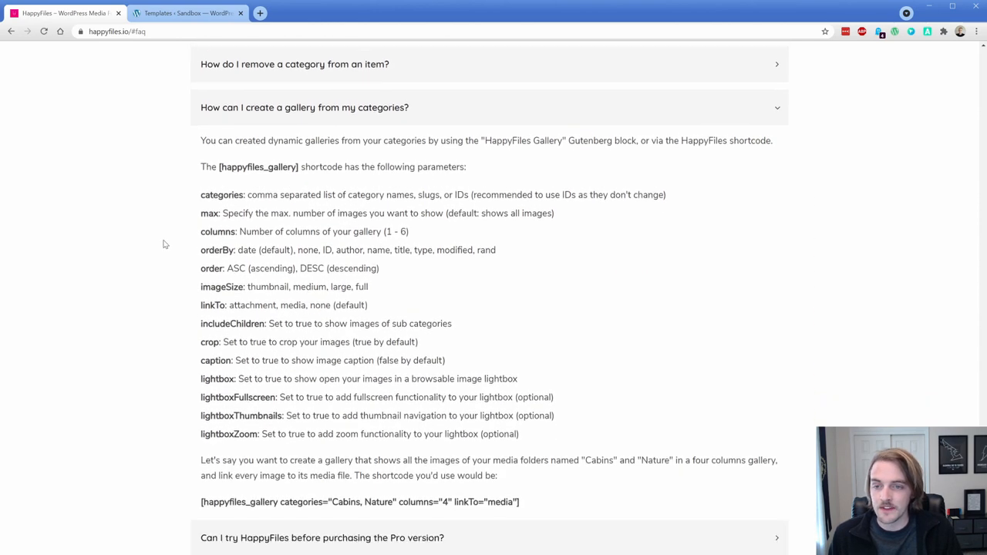
scroll("down", 3)
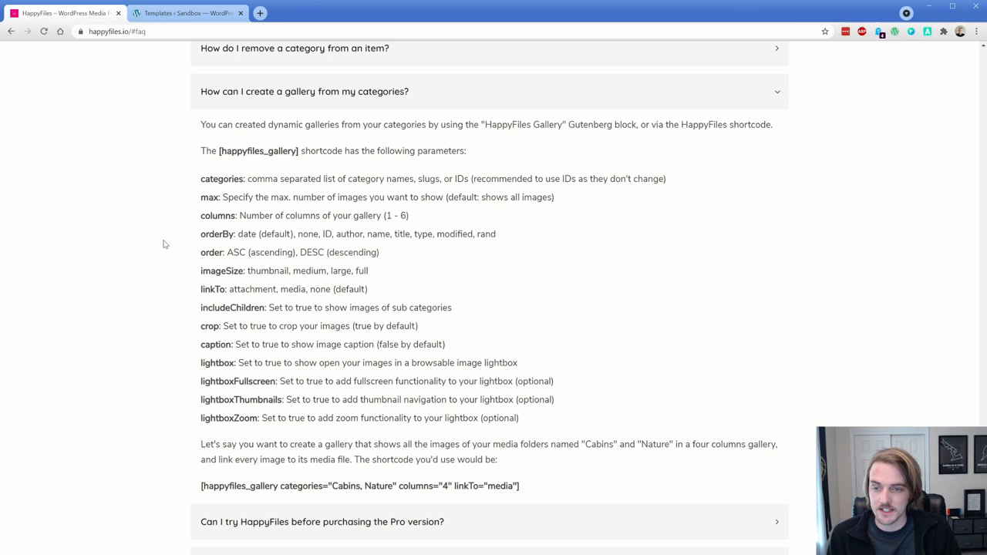
mouse_move(226, 319)
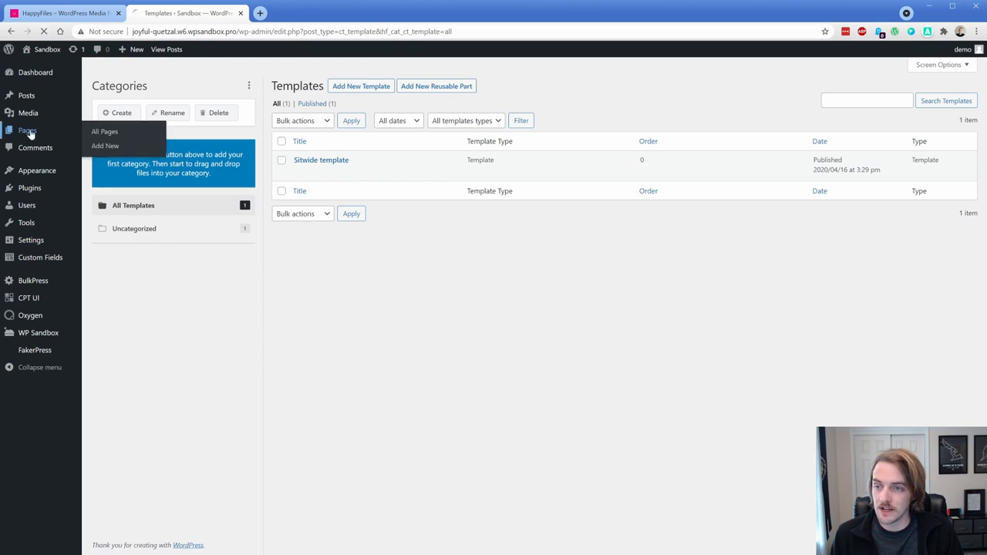
- Open the Home page in the Oxygen builder from the Pages list
left_click(104, 131)
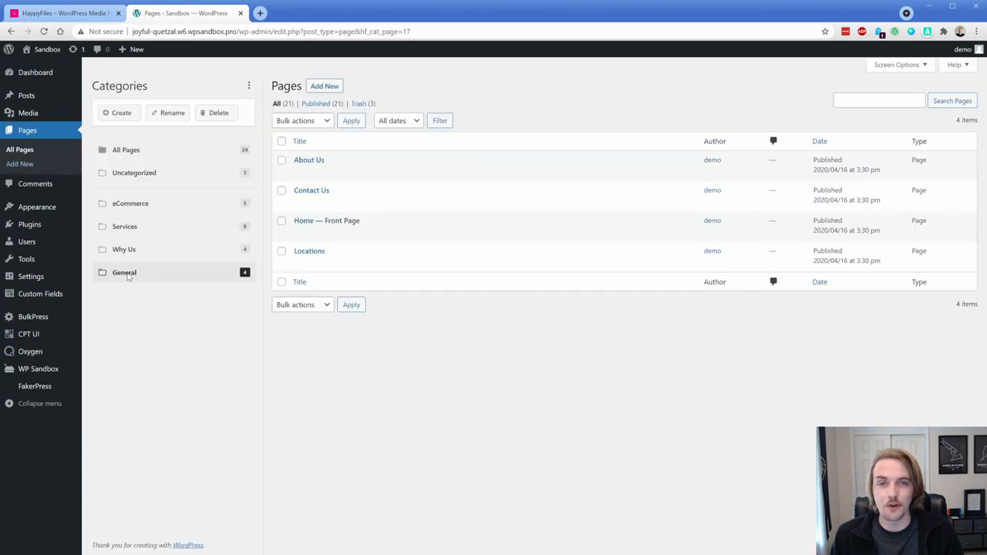
left_click(409, 232)
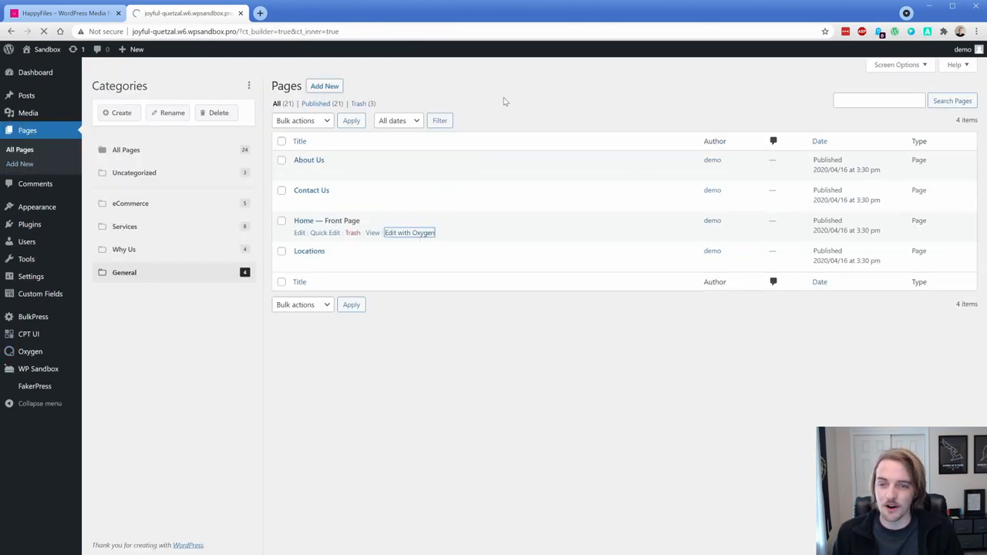
left_click(409, 232)
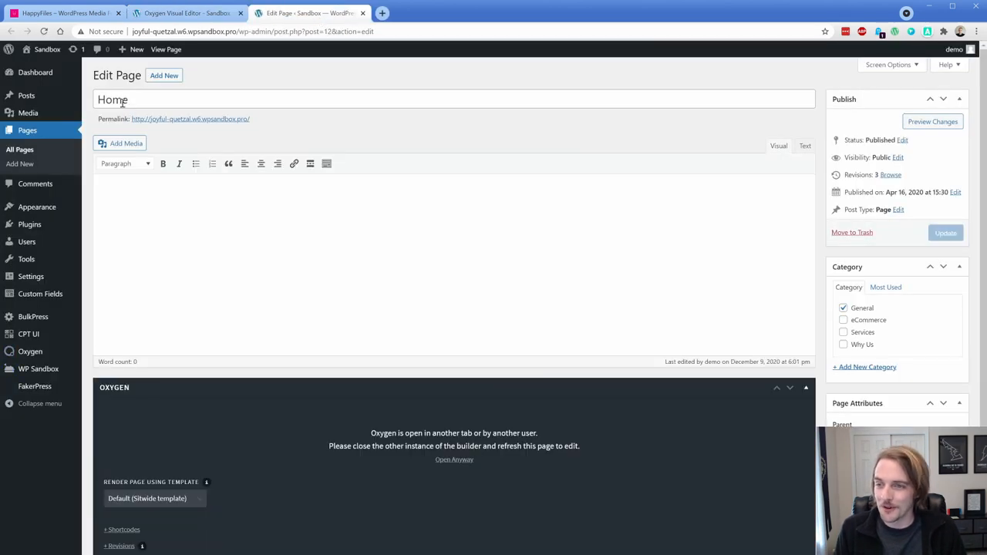
- Look up the media folder IDs and add the [happyfiles_gallery categories="10,11"] shortcode
left_click(28, 113)
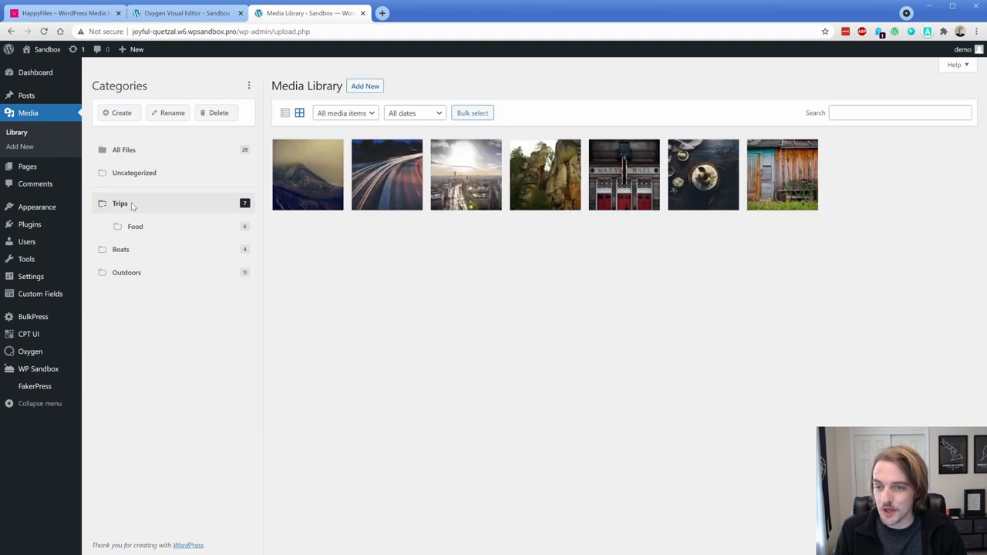
mouse_move(127, 273)
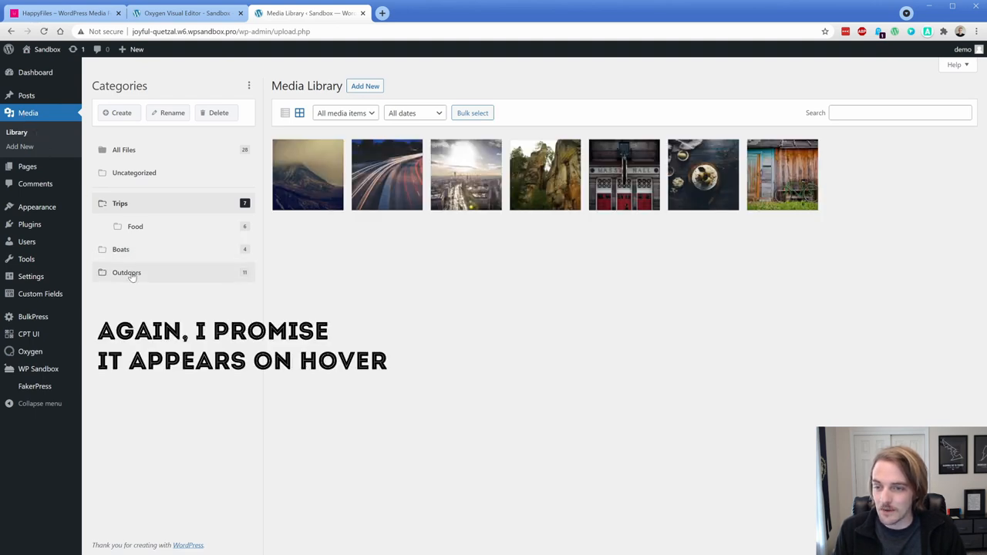
left_click(189, 12)
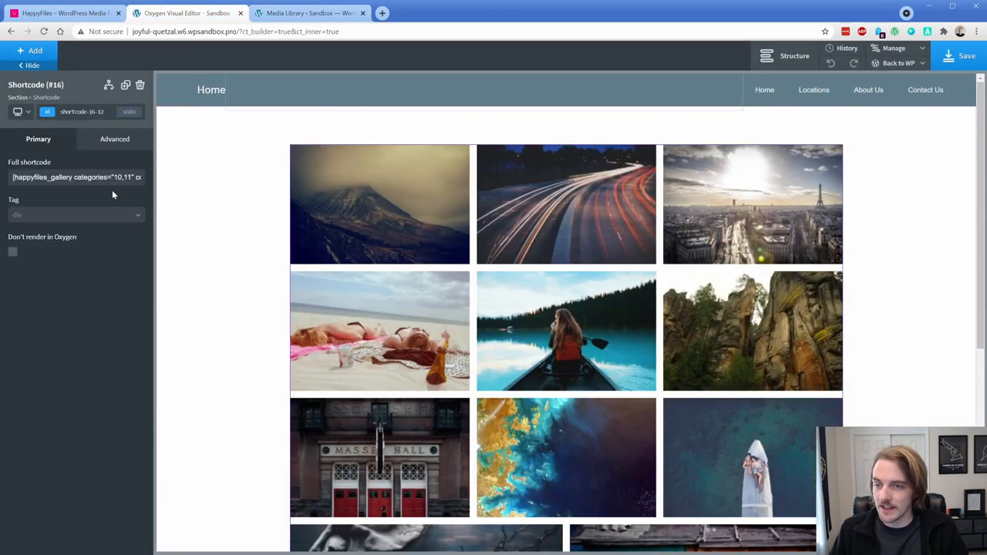
scroll("down", 3)
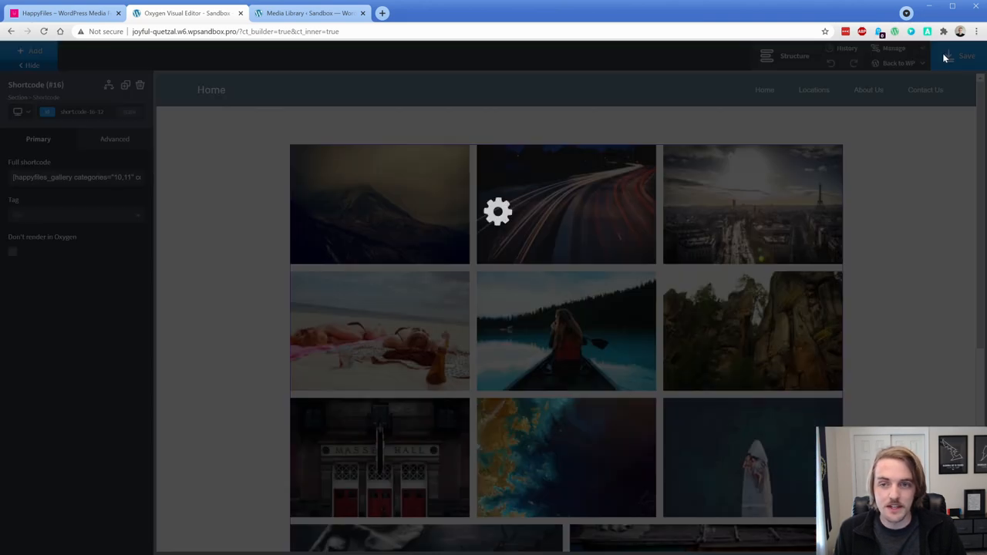
- Save the Oxygen design, test an image lightbox on the live Home page, then return to Media
left_click(898, 62)
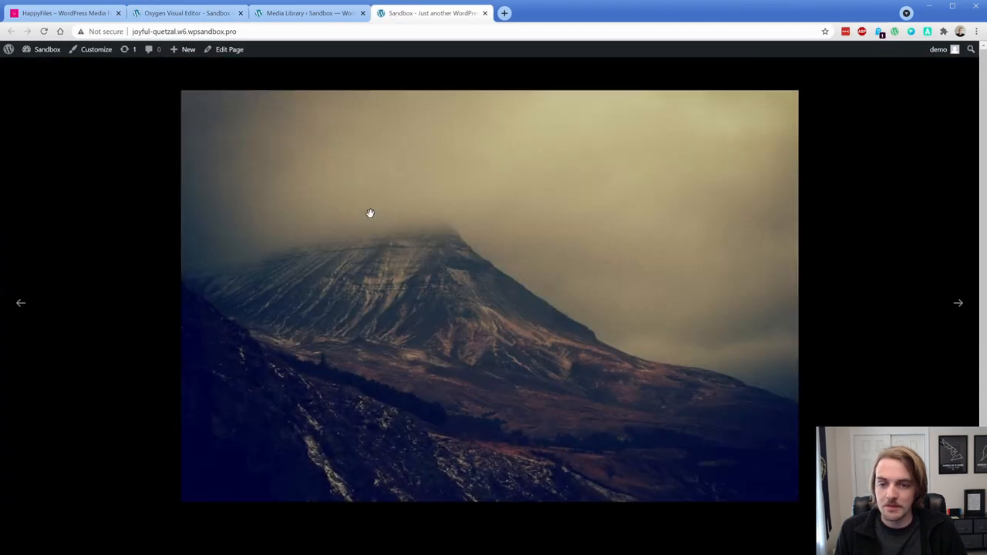
left_click(958, 304)
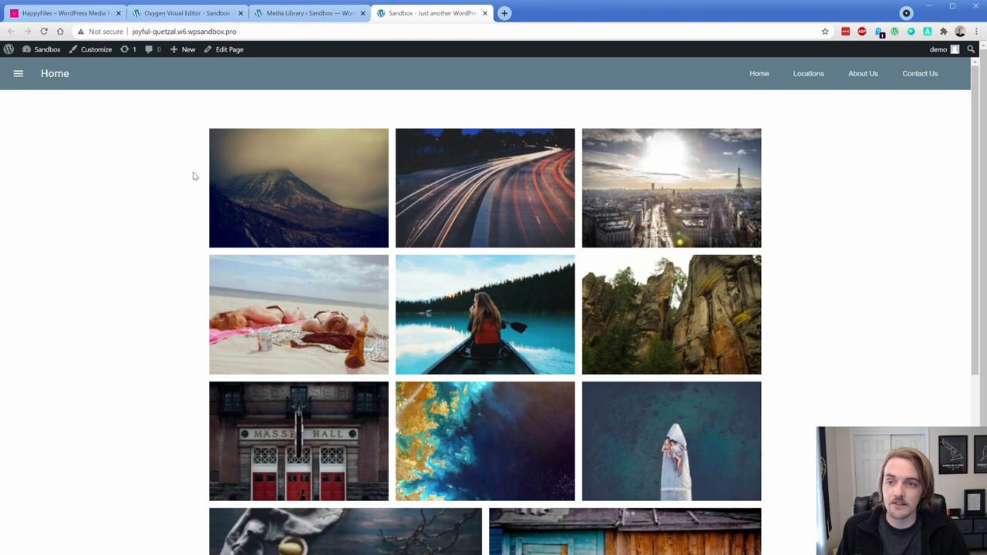
left_click(308, 12)
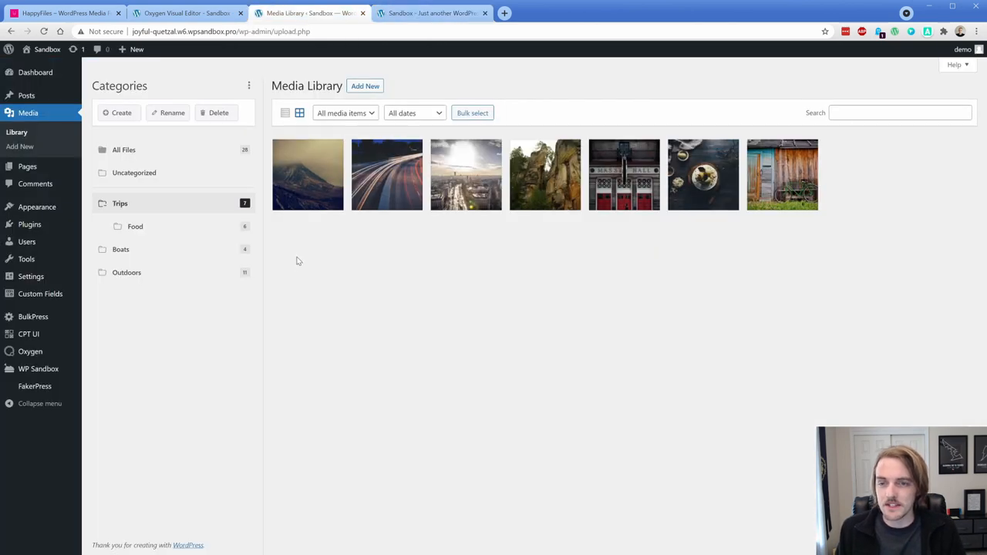
mouse_move(299, 265)
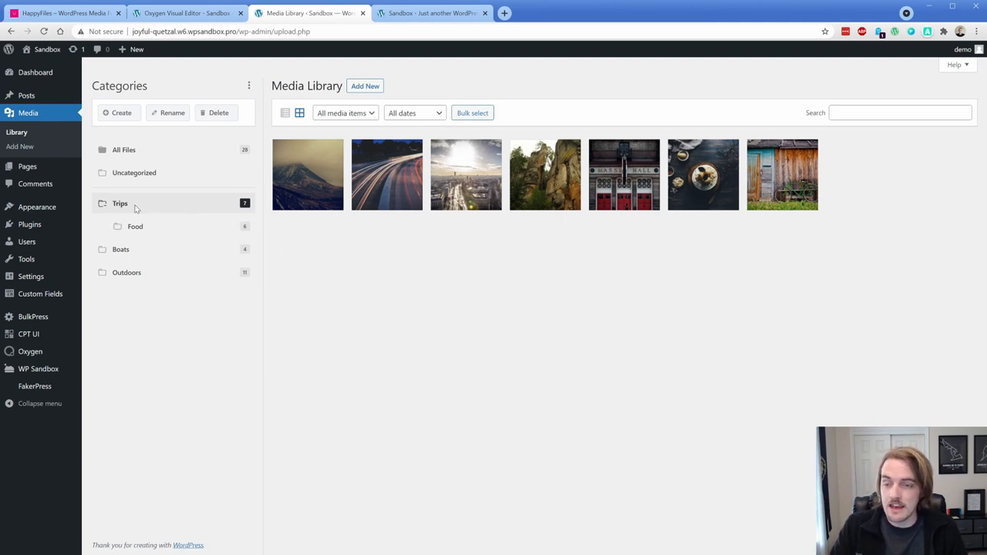
- Open the Add New upload area from the Trips folder in the Media Library
left_click(365, 85)
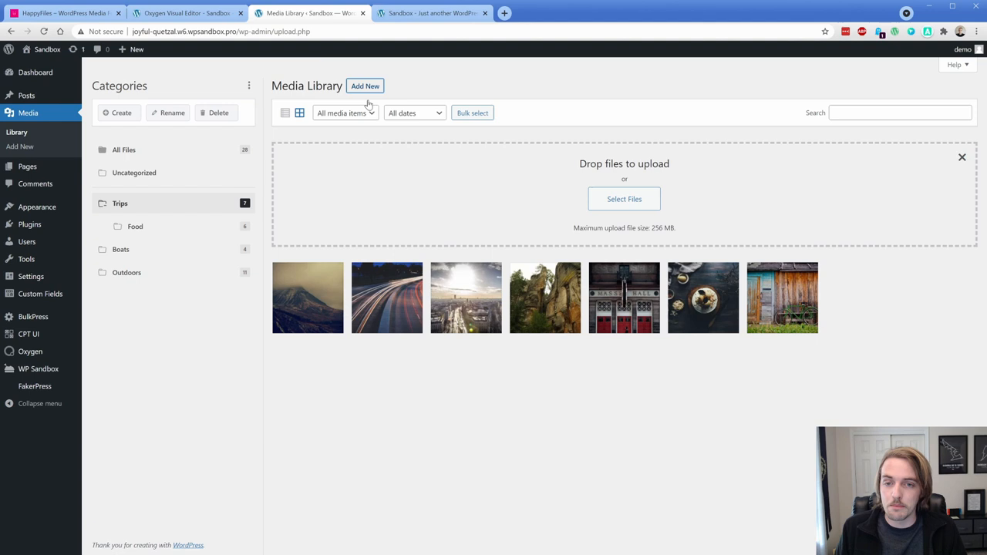
mouse_move(464, 187)
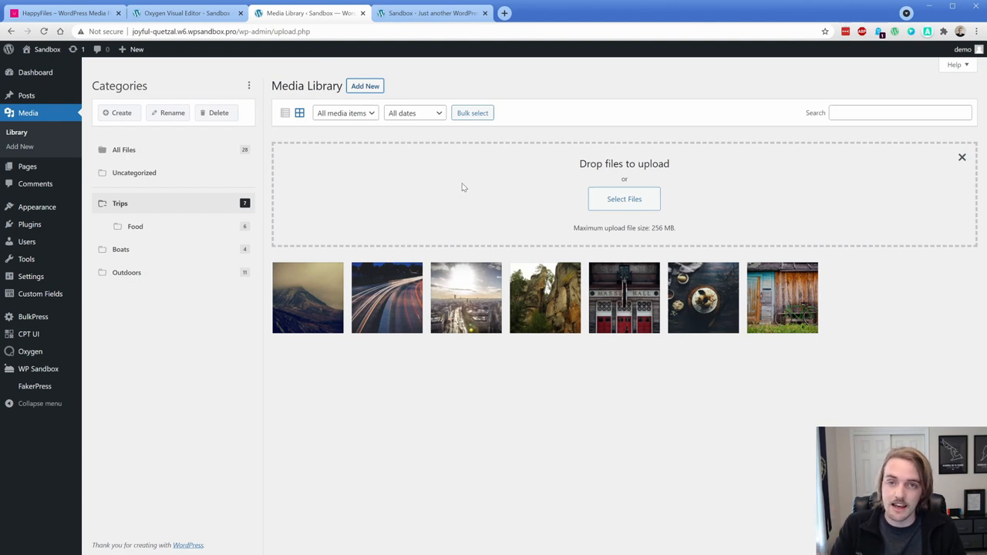